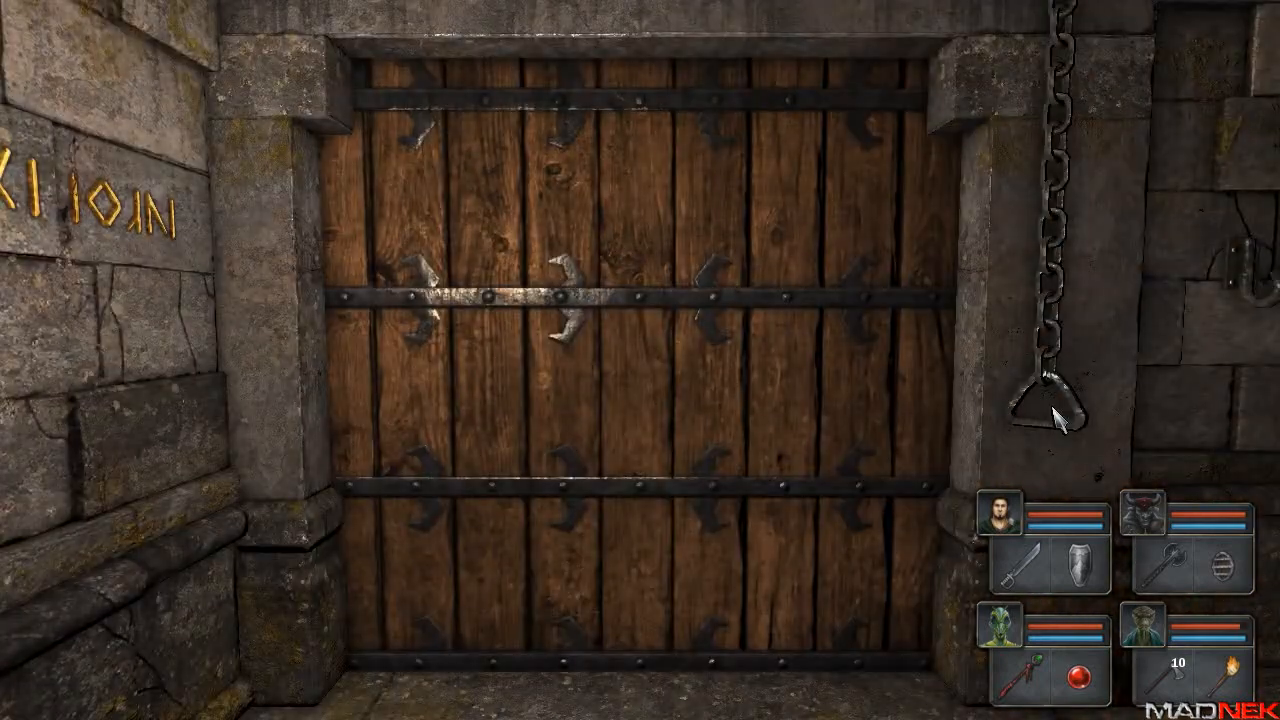
Review the Power Mager's and Madnek's packs, shifting gear to lighten the mage's load.
{"action": "left_click", "coordinate": [996, 630]}
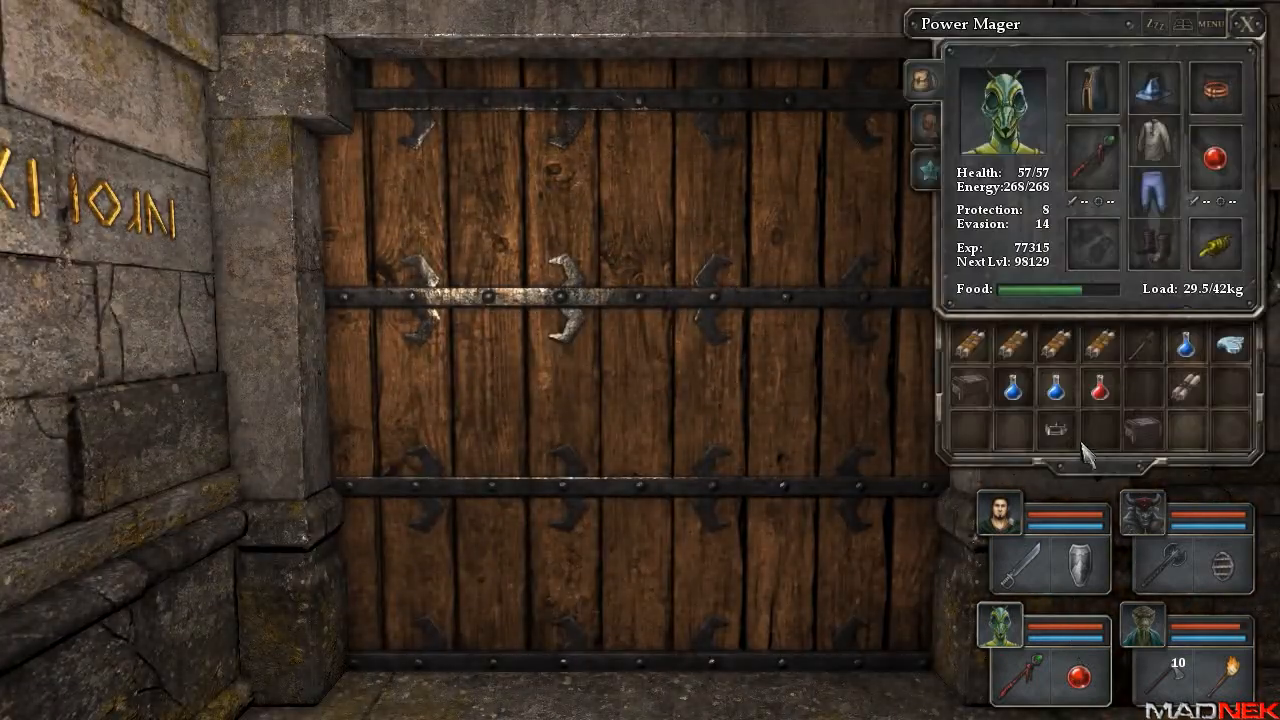
{"action": "mouse_move", "coordinate": [1052, 430]}
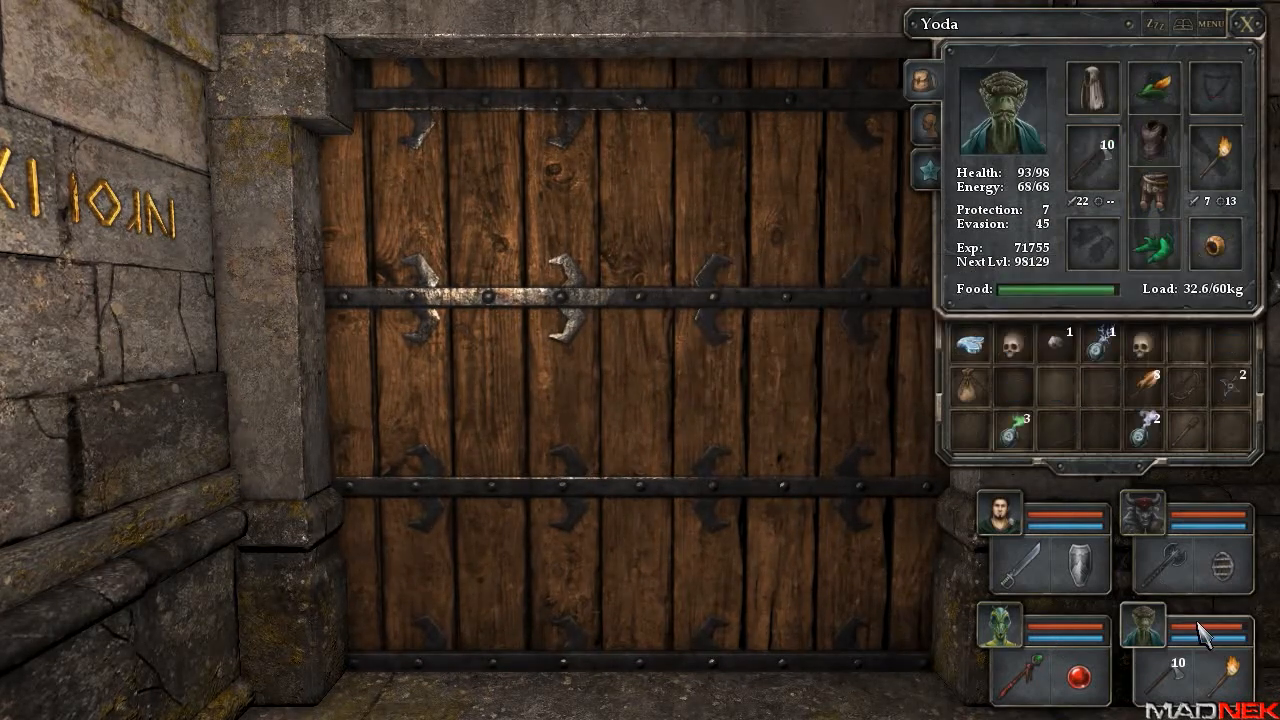
{"action": "mouse_move", "coordinate": [1210, 248]}
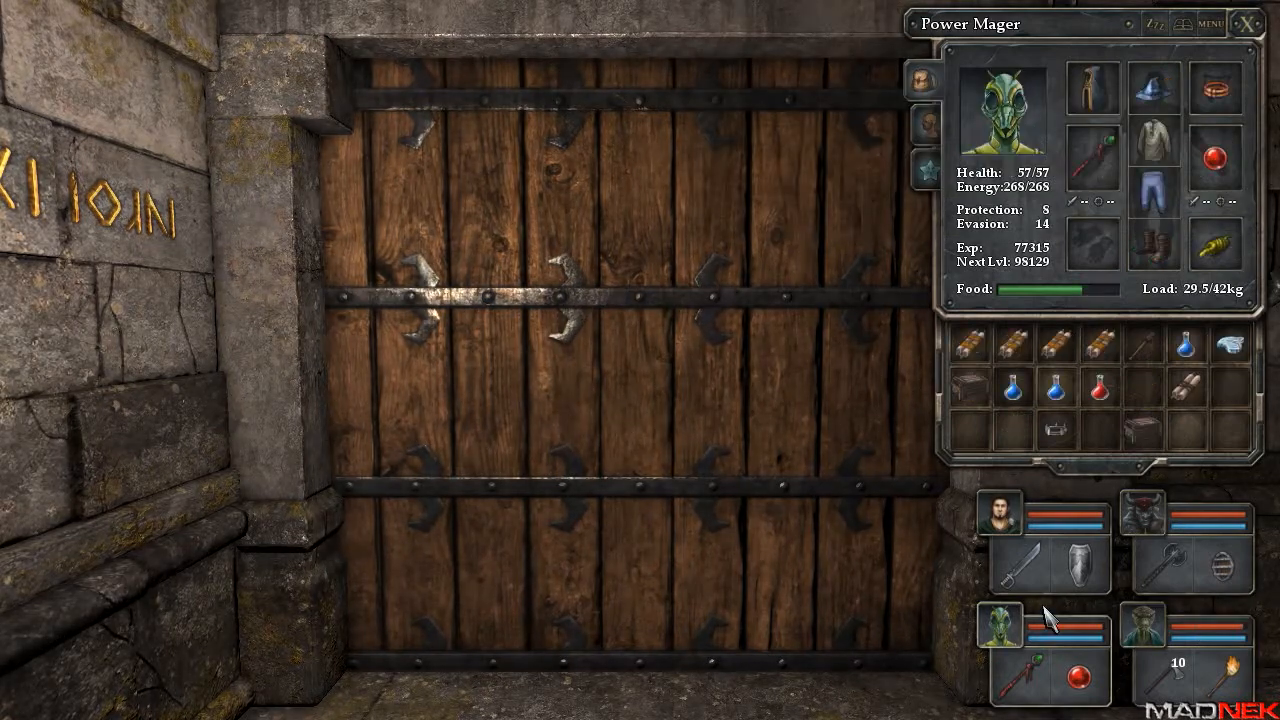
{"action": "mouse_move", "coordinate": [1216, 258]}
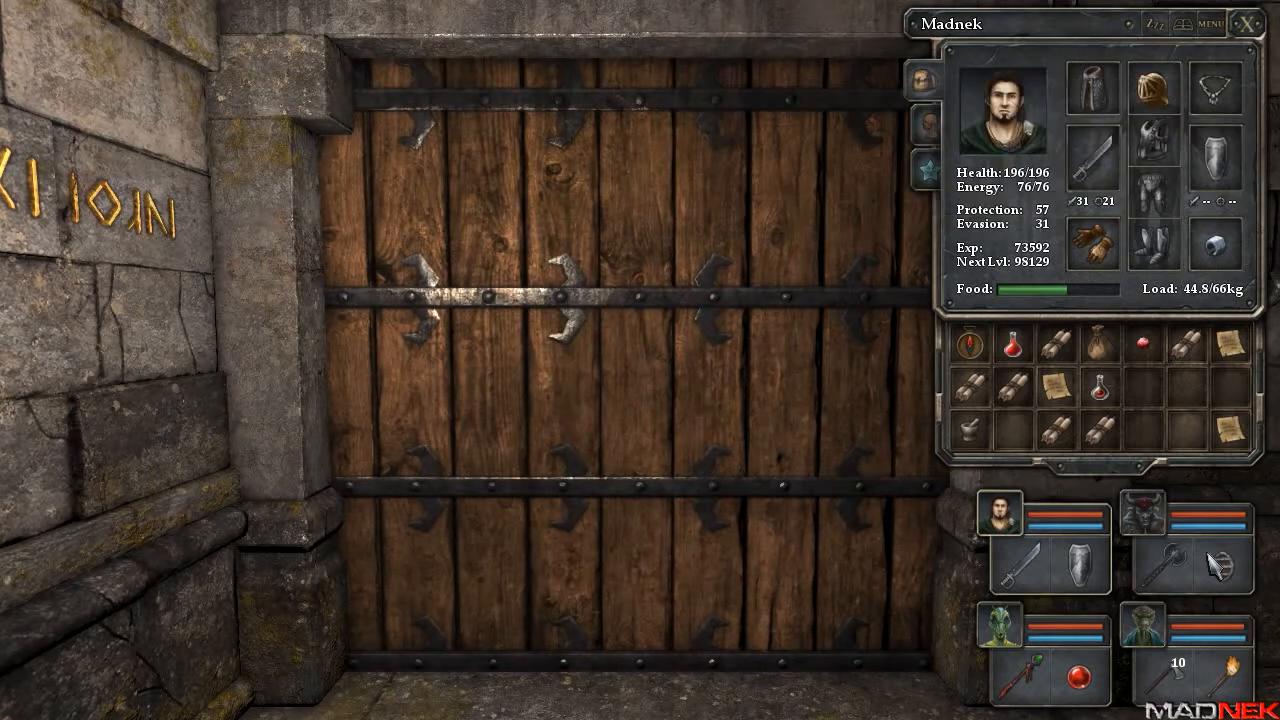
{"action": "mouse_move", "coordinate": [1232, 264]}
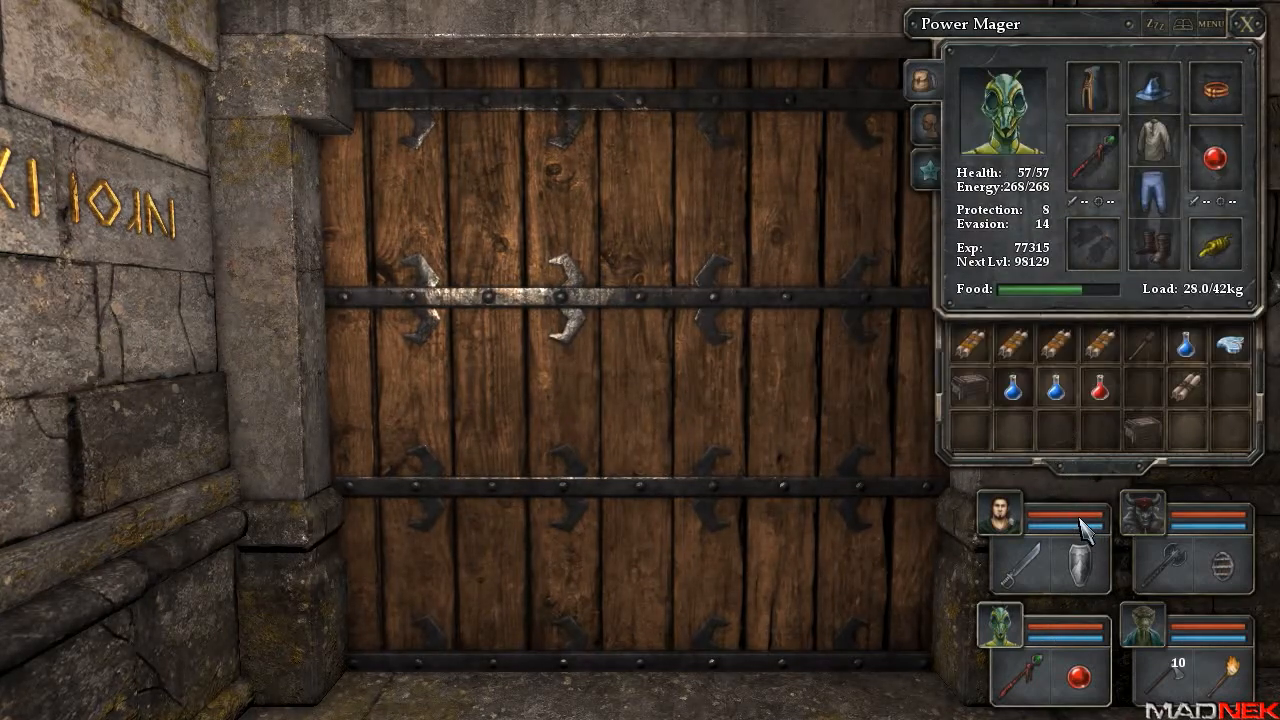
{"action": "left_click", "coordinate": [1000, 514]}
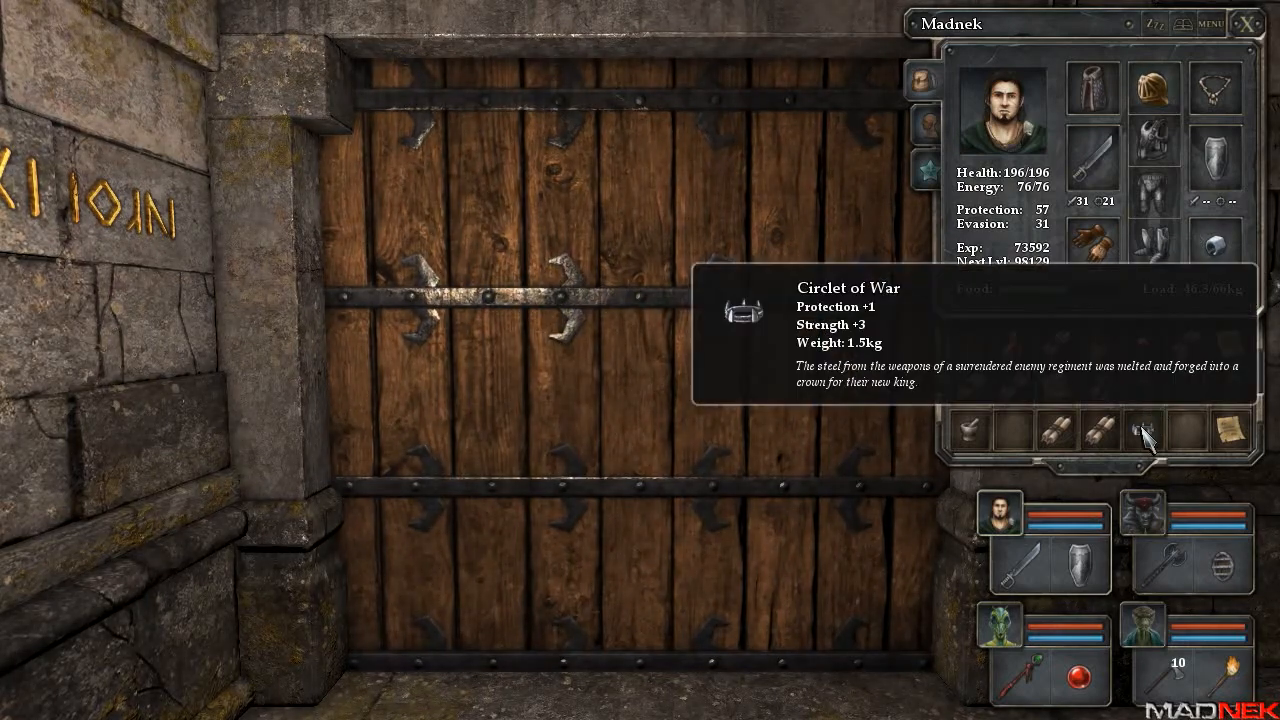
{"action": "left_click", "coordinate": [1242, 24]}
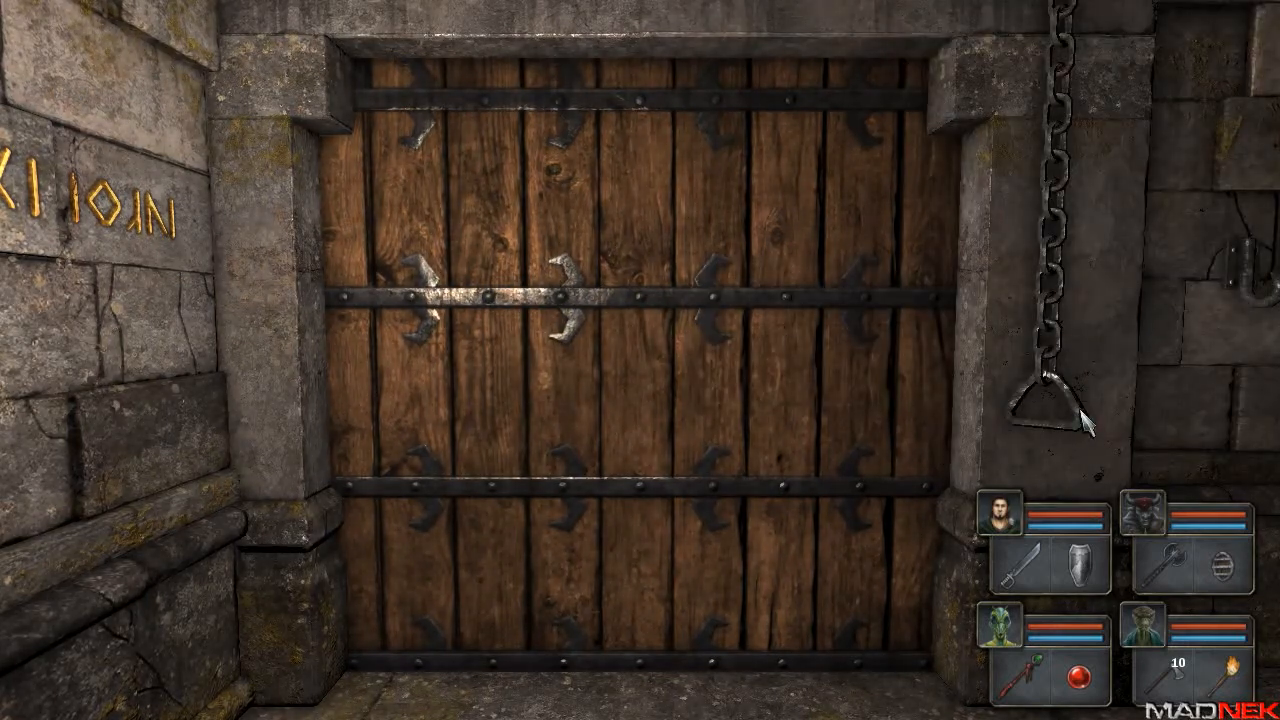
Go through the wooden door into the empty stone corridor.
{"action": "left_click", "coordinate": [1000, 632]}
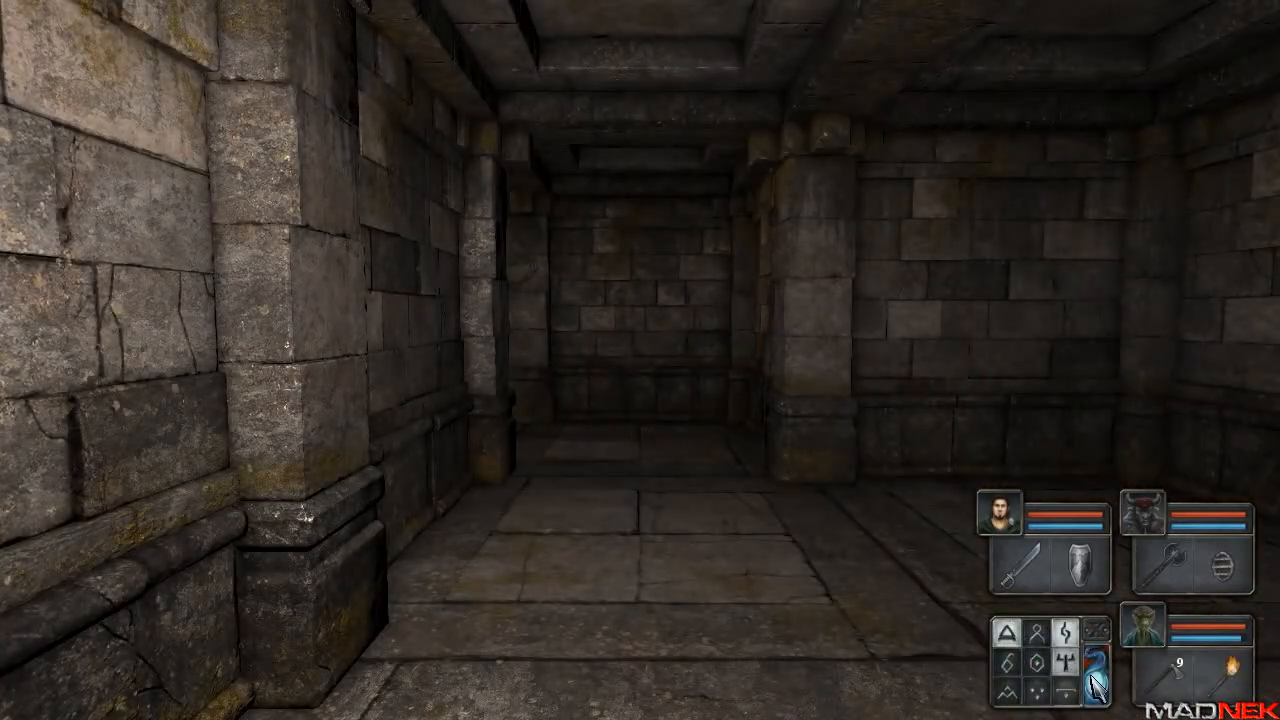
Walk to the torch-lit floor grate and bring up Yoda's character sheet.
{"action": "left_click", "coordinate": [1220, 684]}
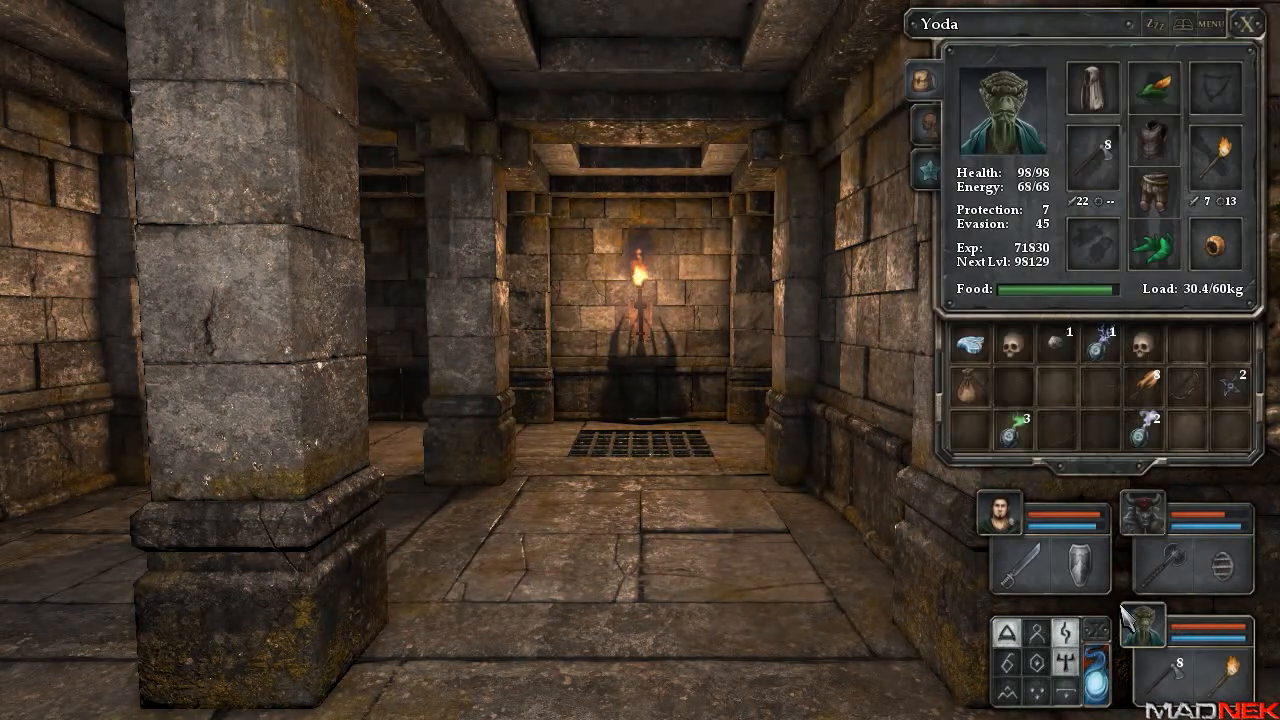
Put the sheet away and engage the ice creature, landing a 23-damage hit.
{"action": "left_click", "coordinate": [1252, 22]}
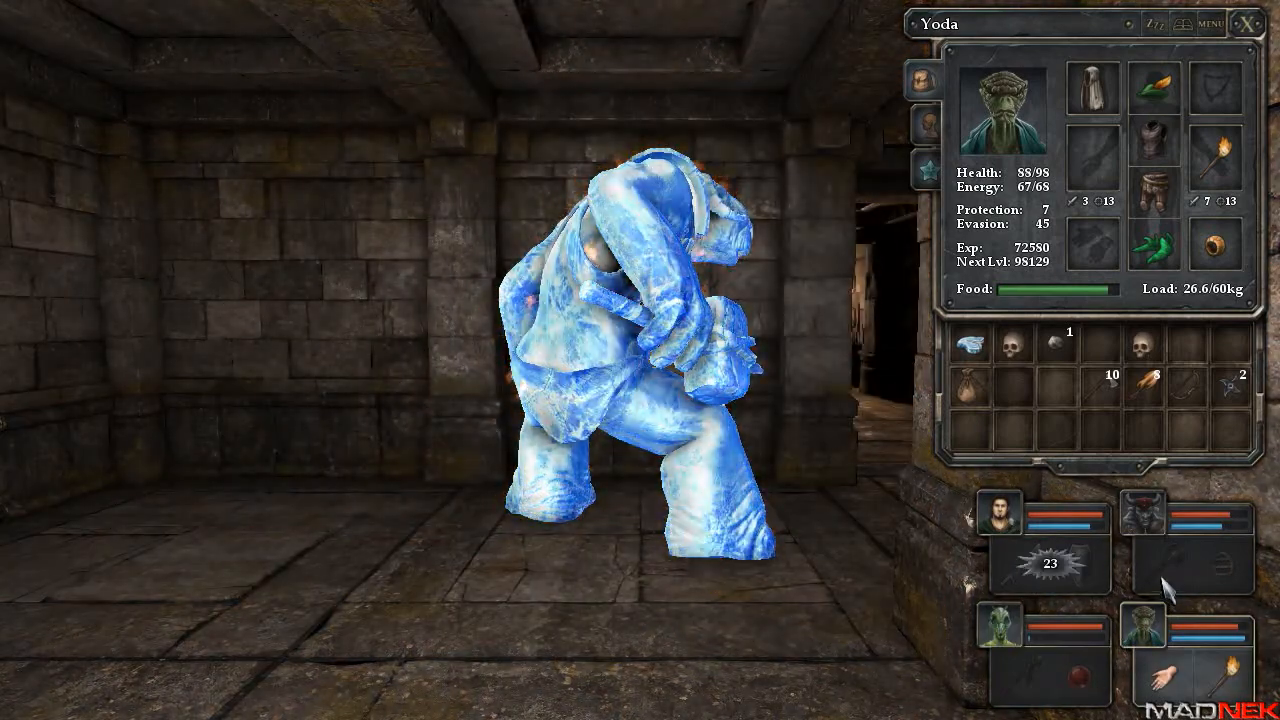
Return to the wooden door, put the inventory away and set the party resting.
{"action": "left_click", "coordinate": [1168, 576]}
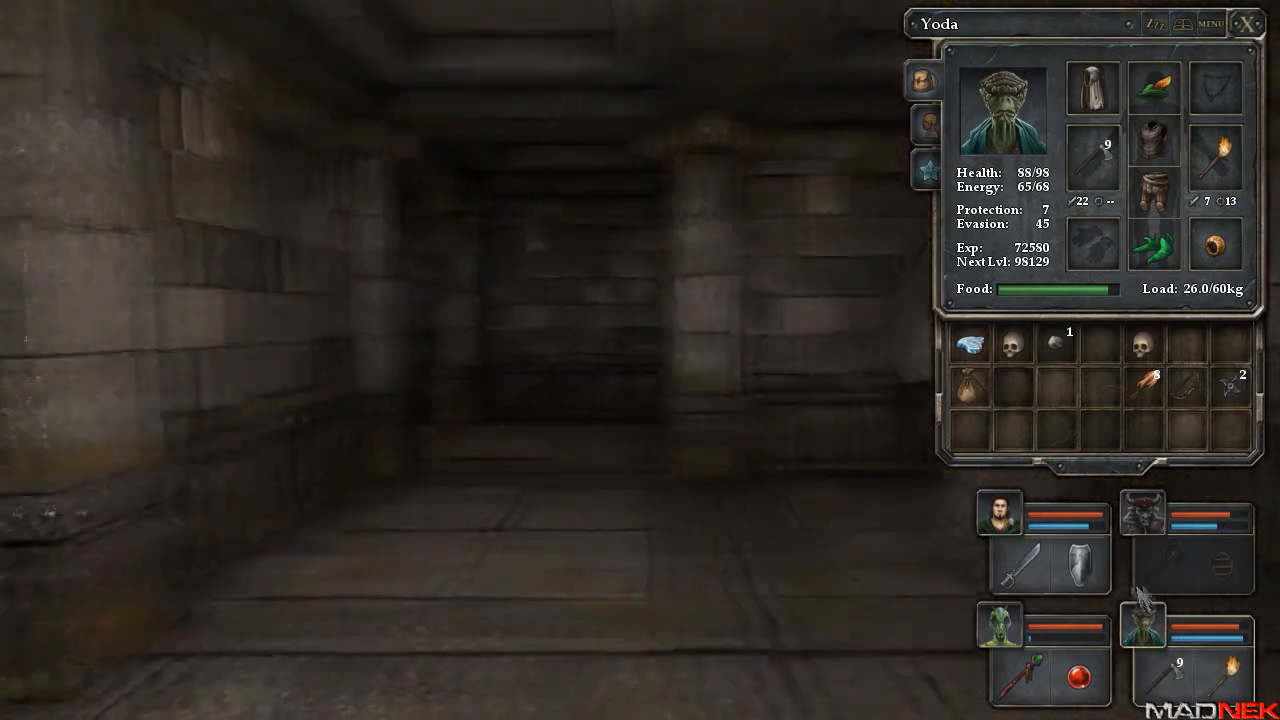
{"action": "left_click", "coordinate": [1246, 22]}
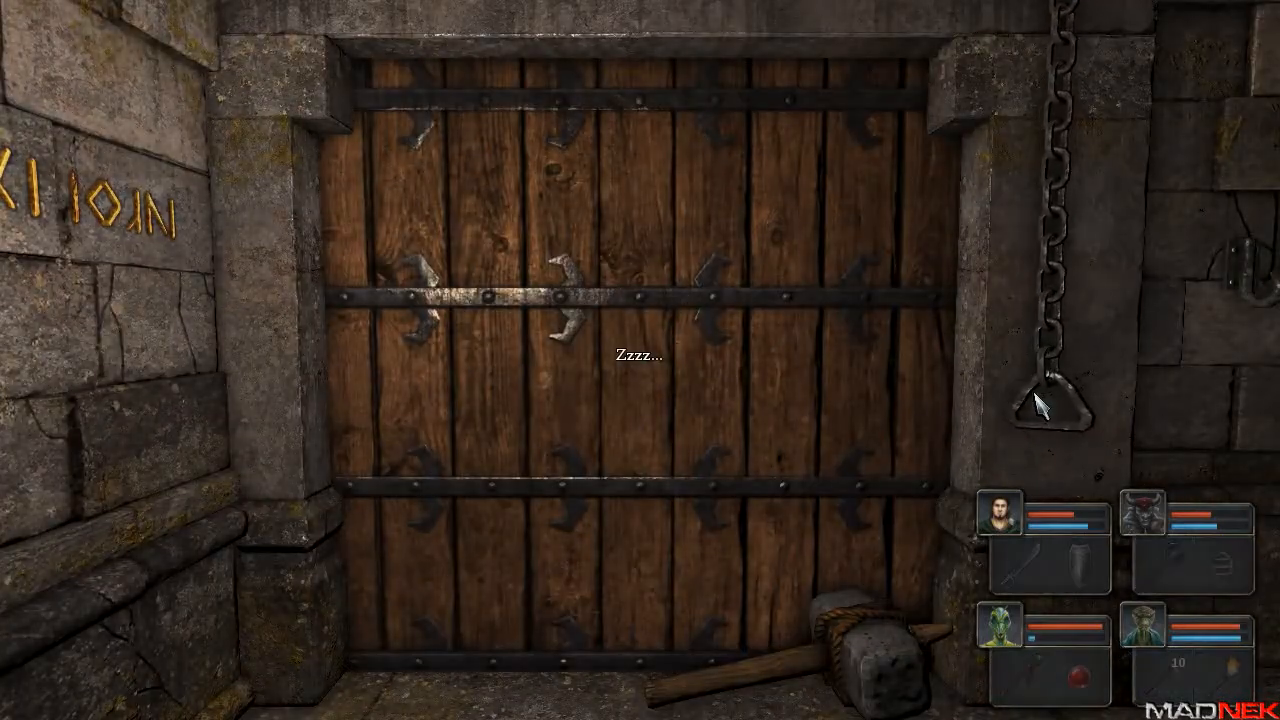
Wake the party and move on until facing the grey ogre by the floor pit.
{"action": "left_click", "coordinate": [996, 642]}
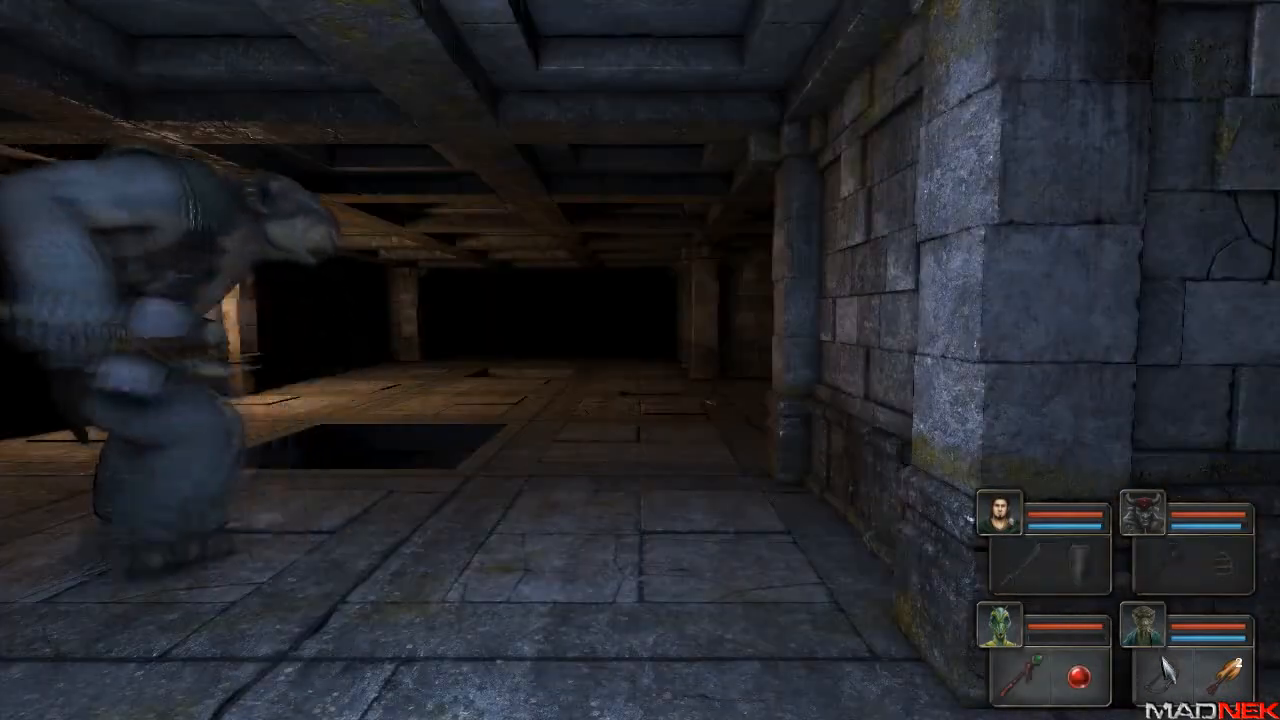
Advance along the pit corridor and bring down the grey ogre, raising Yoda's experience to 74229.
{"action": "left_click", "coordinate": [1046, 568]}
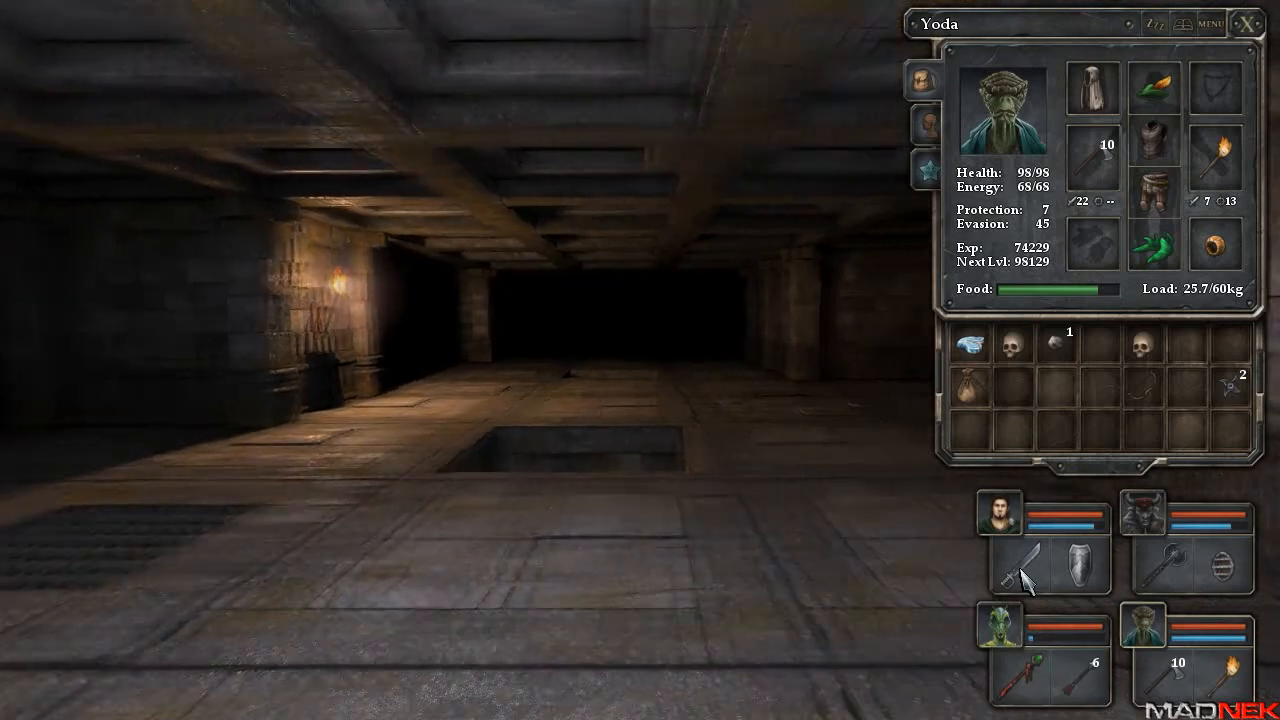
Rest, review each champion's pack including the fire arrows, then bring up the Level 10 Goromorg Temple II map.
{"action": "left_click", "coordinate": [1244, 24]}
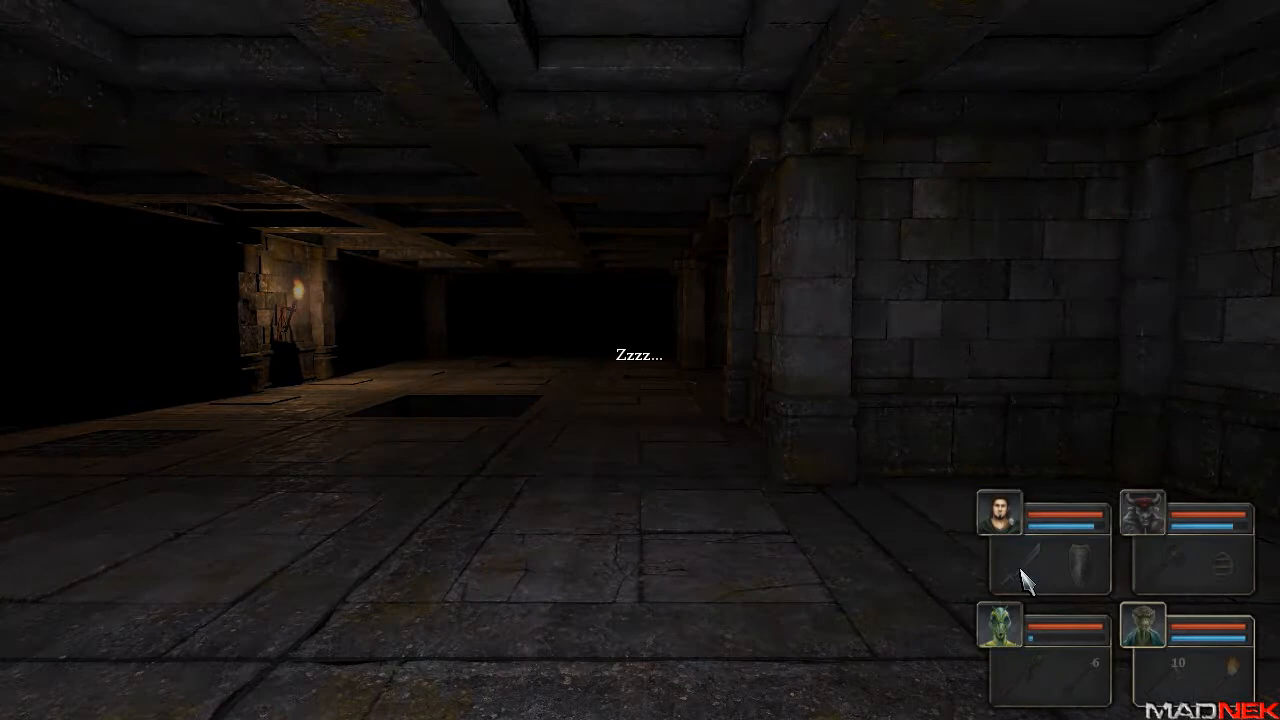
{"action": "left_click", "coordinate": [1002, 630]}
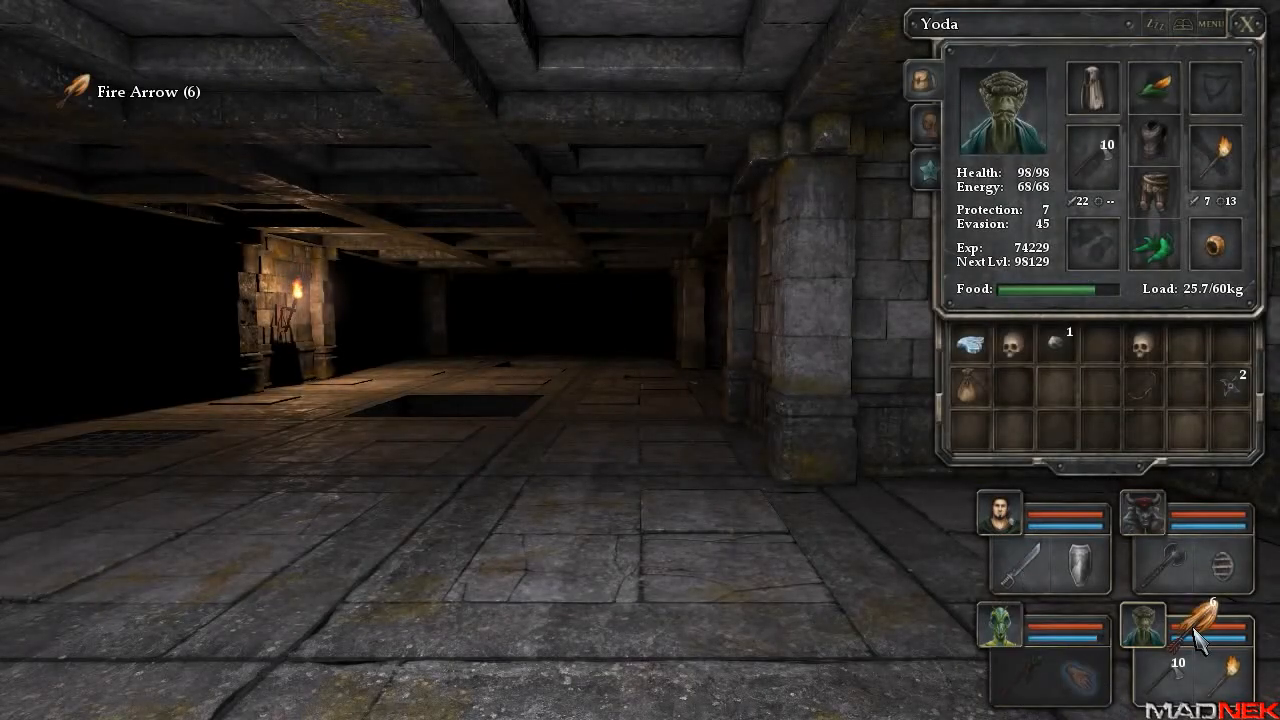
{"action": "left_click", "coordinate": [1000, 620]}
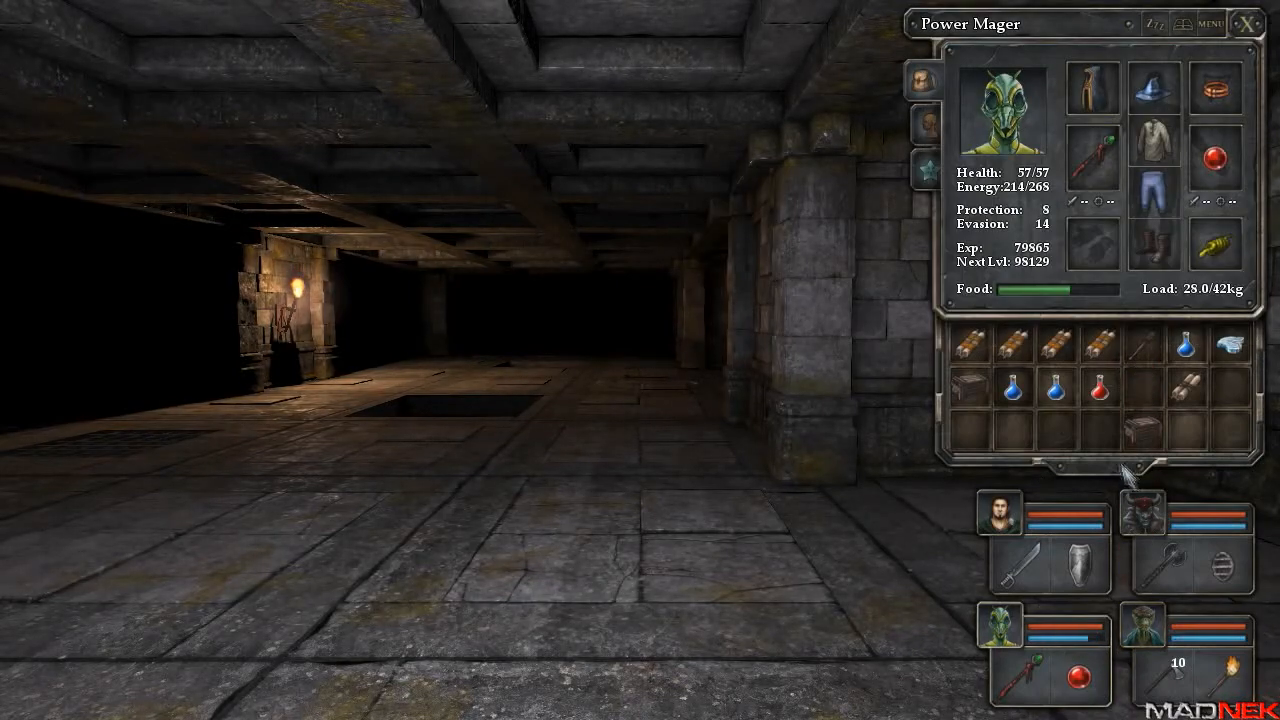
{"action": "left_click", "coordinate": [996, 512]}
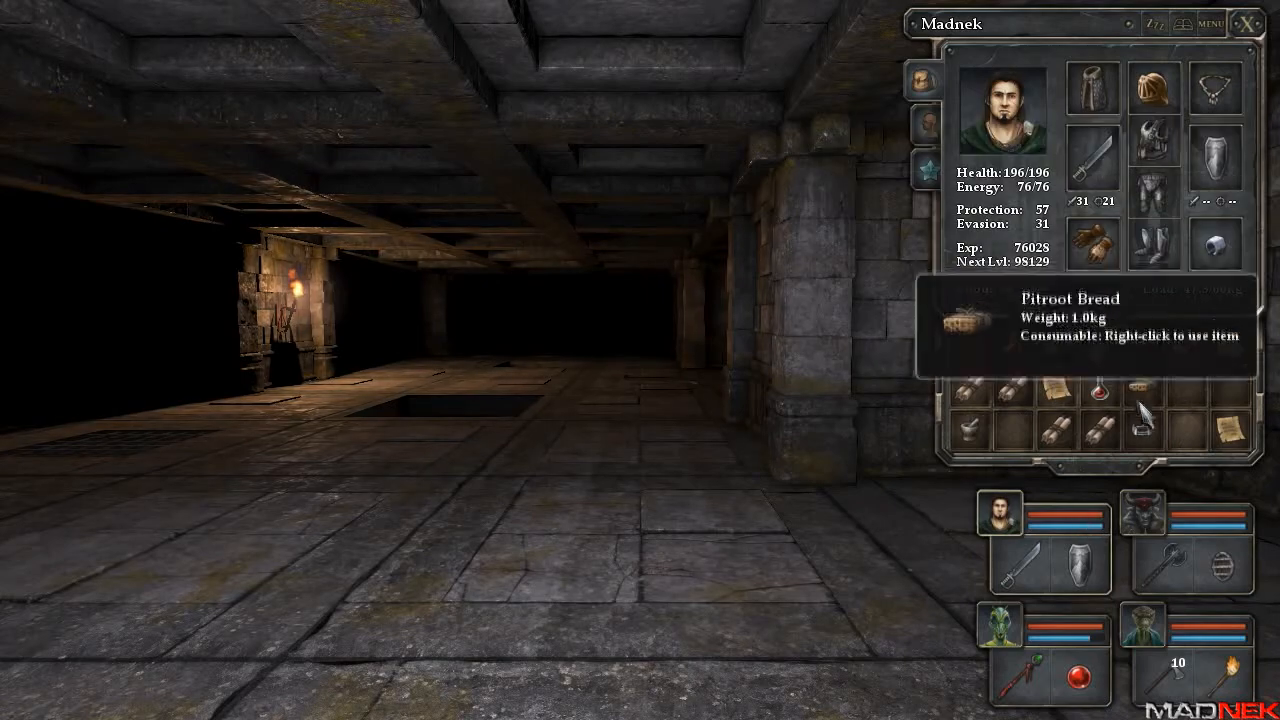
{"action": "left_click", "coordinate": [1244, 24]}
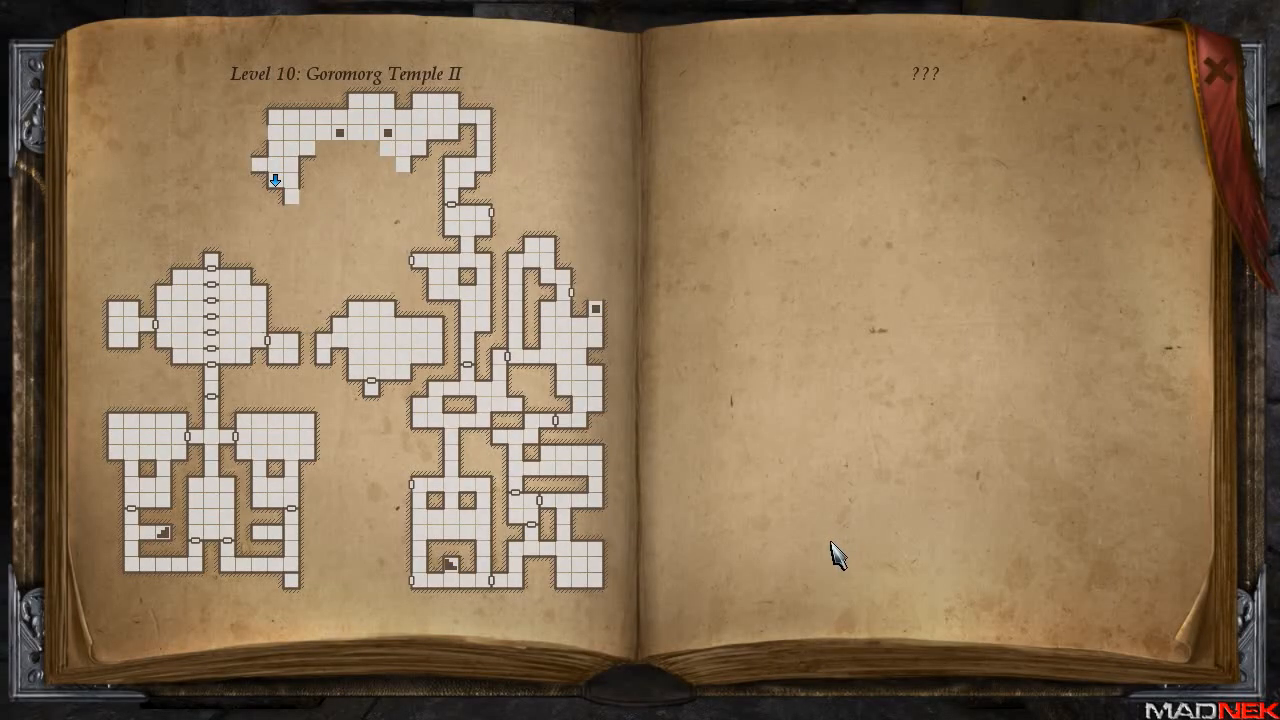
{"action": "left_click", "coordinate": [1212, 68]}
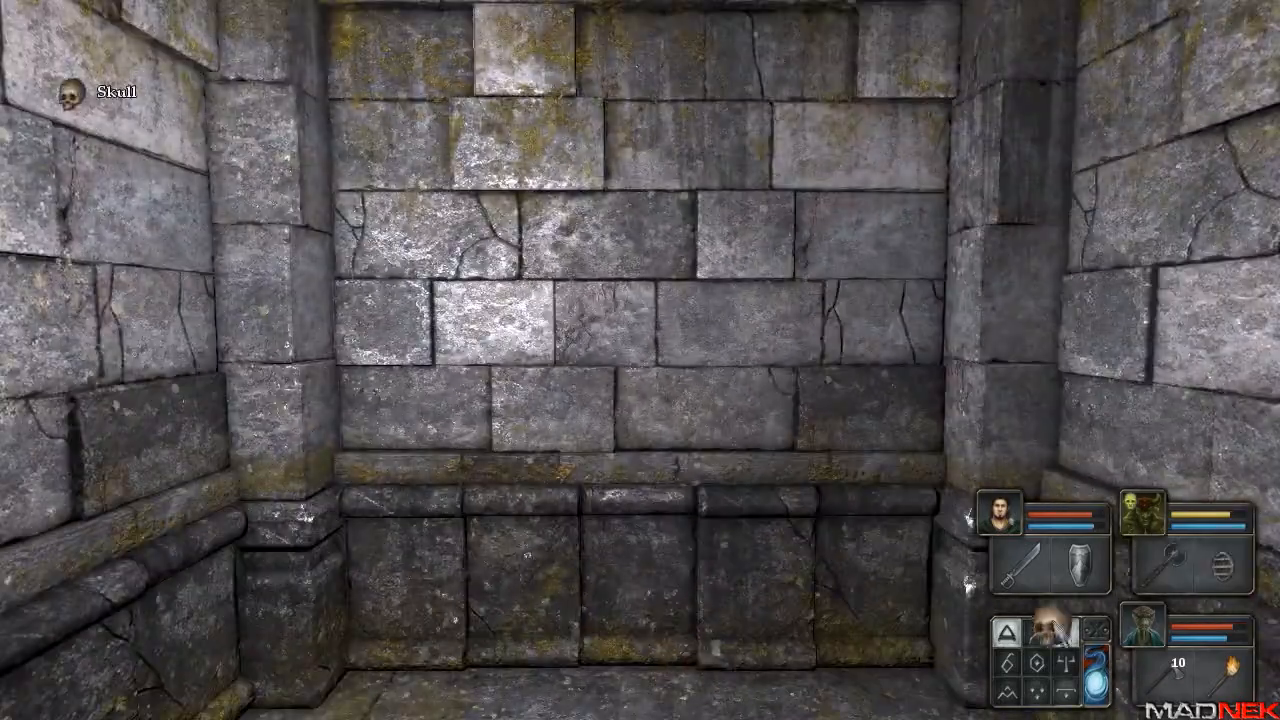
Advance down the corridor and kill the green slime blocking the way.
{"action": "key", "text": "W"}
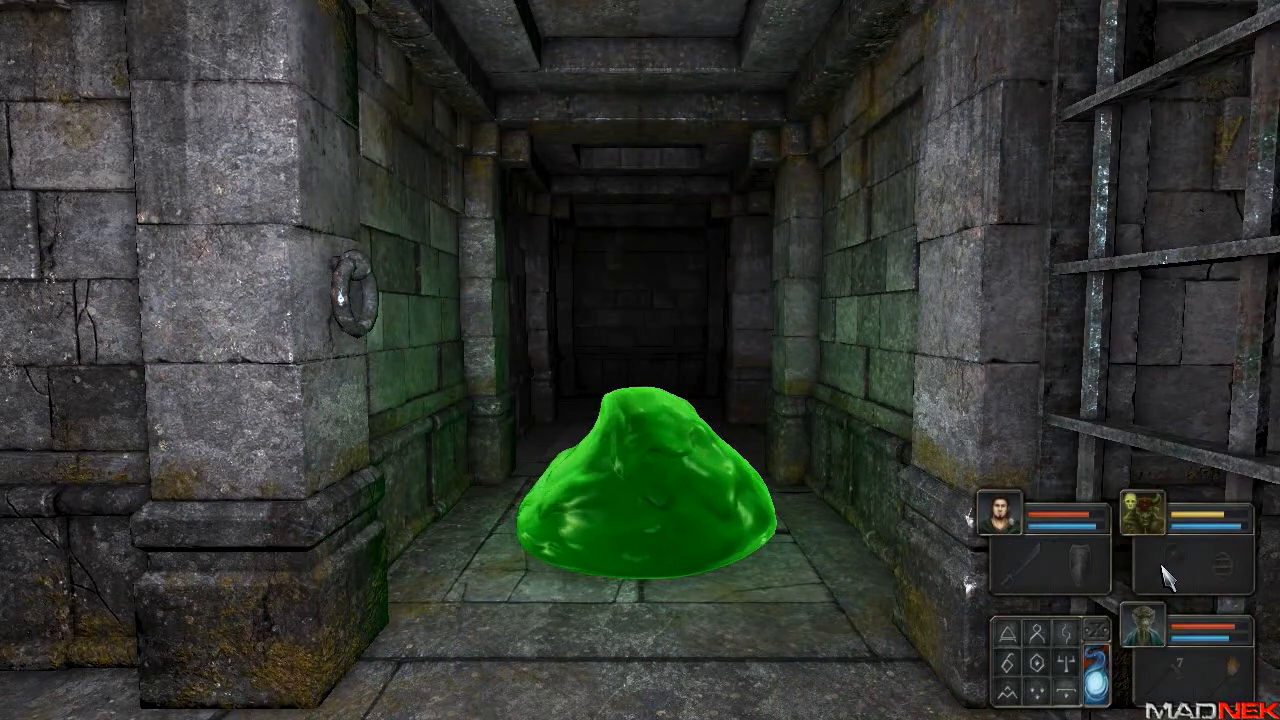
{"action": "left_click", "coordinate": [1164, 570]}
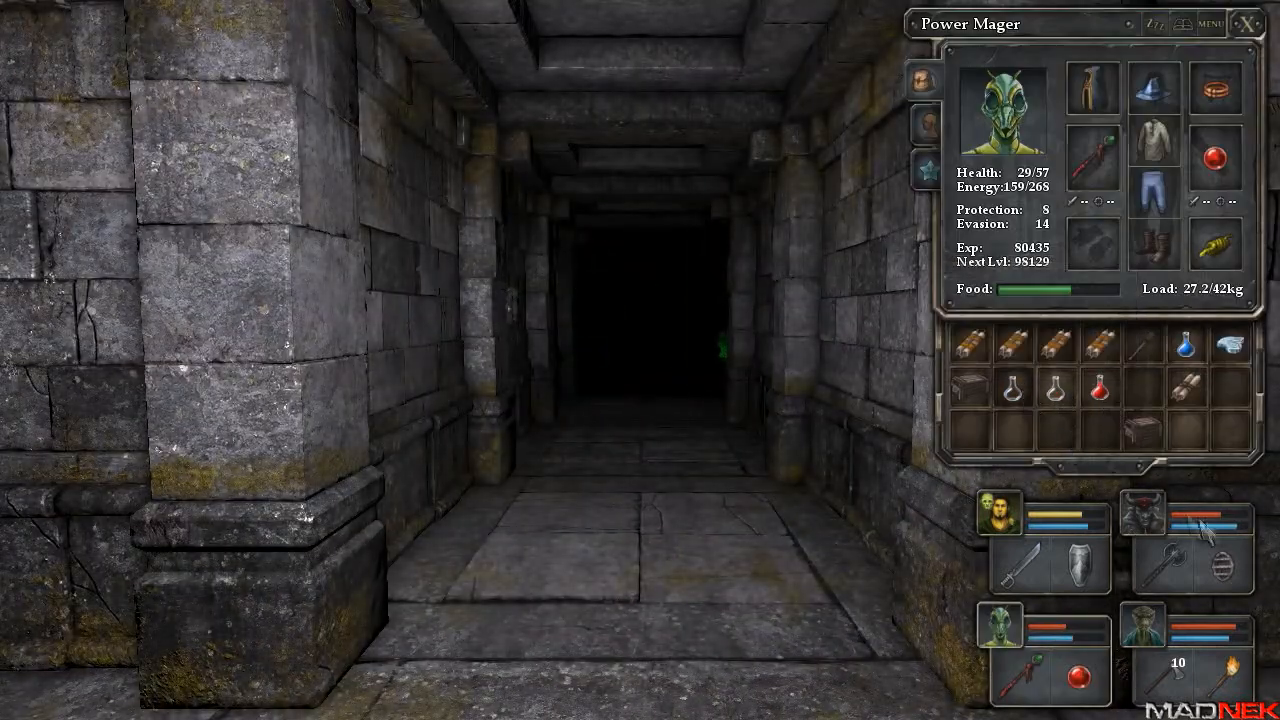
Put the mage's inventory away and push through the chamber of green slimes to the mossy wall.
{"action": "left_click", "coordinate": [1244, 22]}
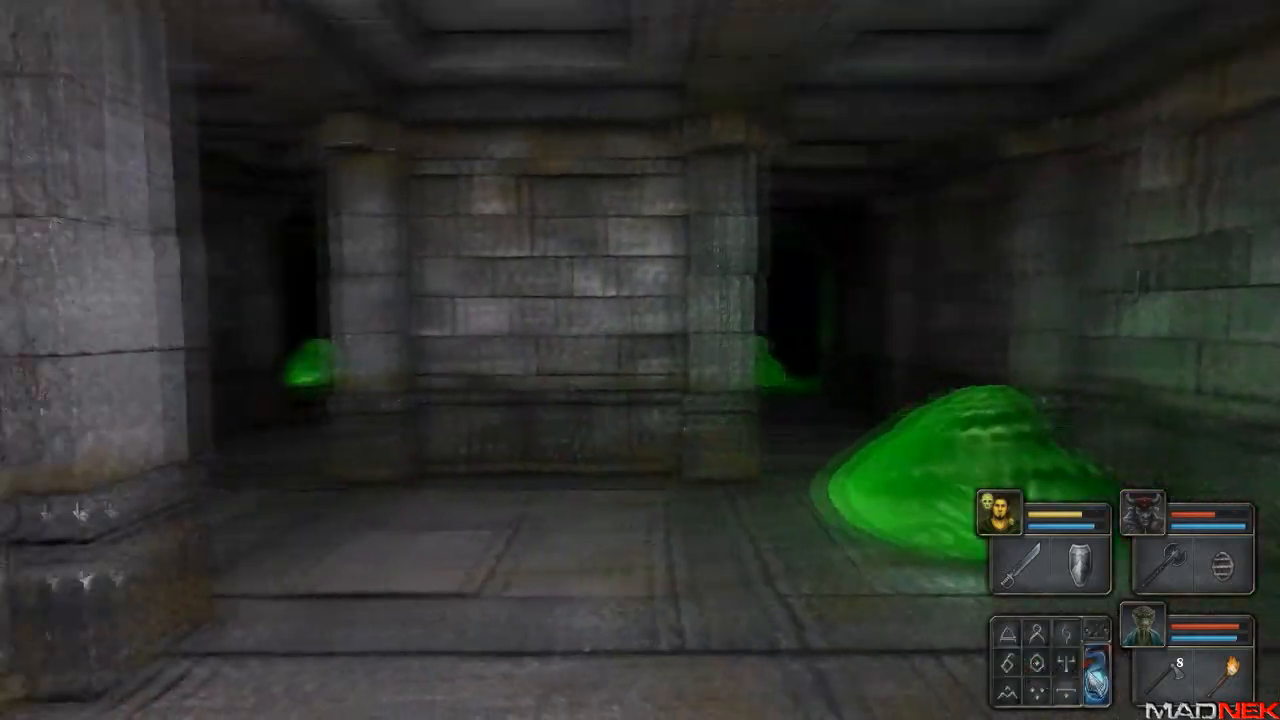
{"action": "key", "text": "W"}
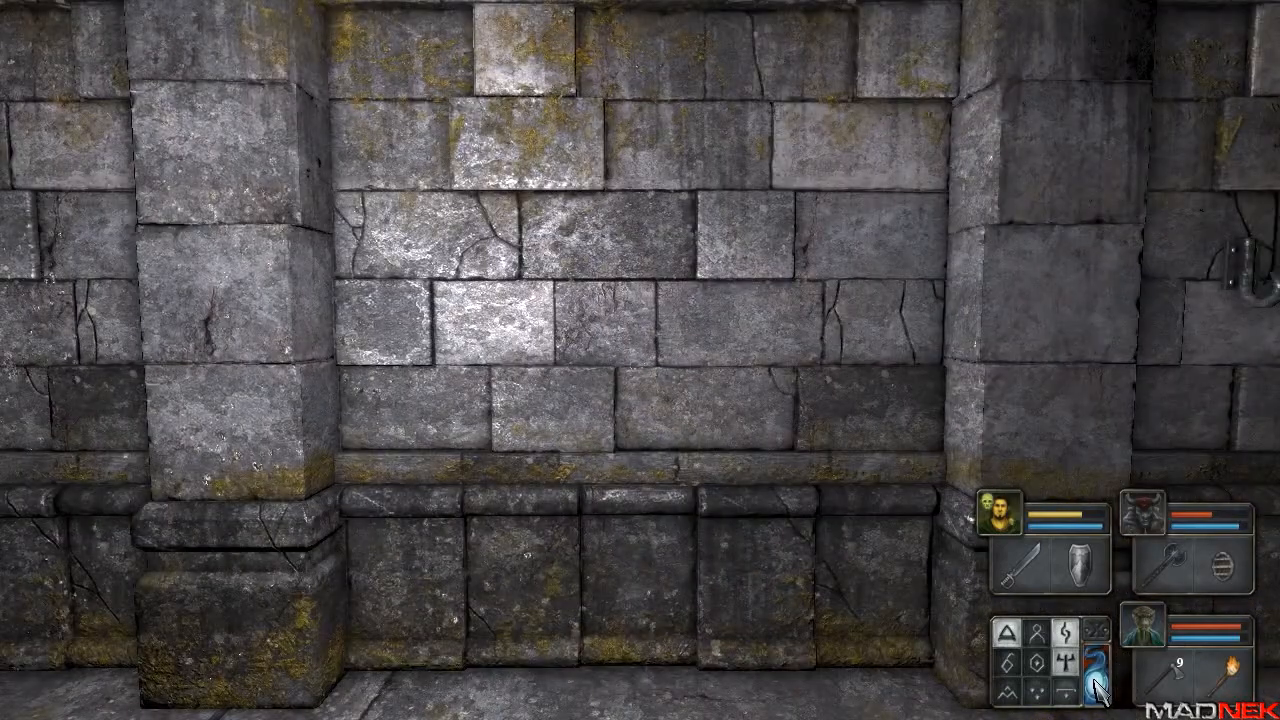
Turn away from the wall toward the grated corridor with the green slime beyond.
{"action": "key", "text": "w"}
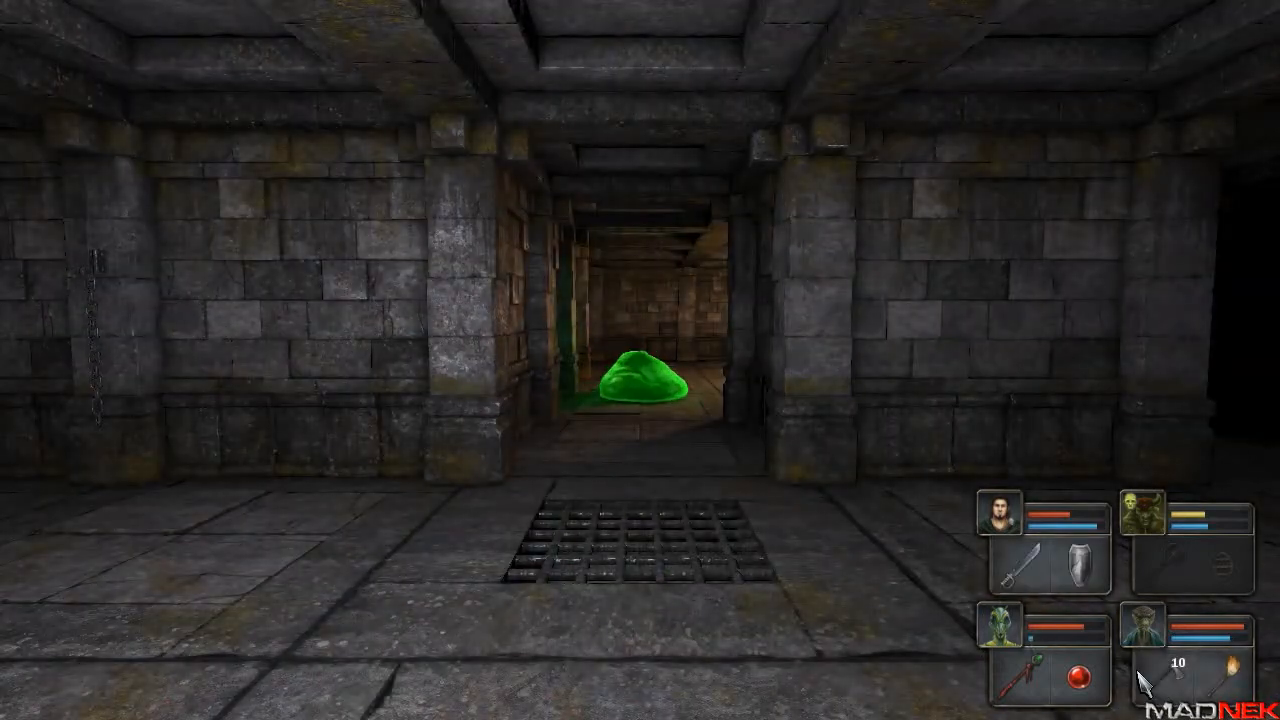
Walk up the corridor toward the chain wall and bring up Madnek's inventory.
{"action": "key", "text": "W"}
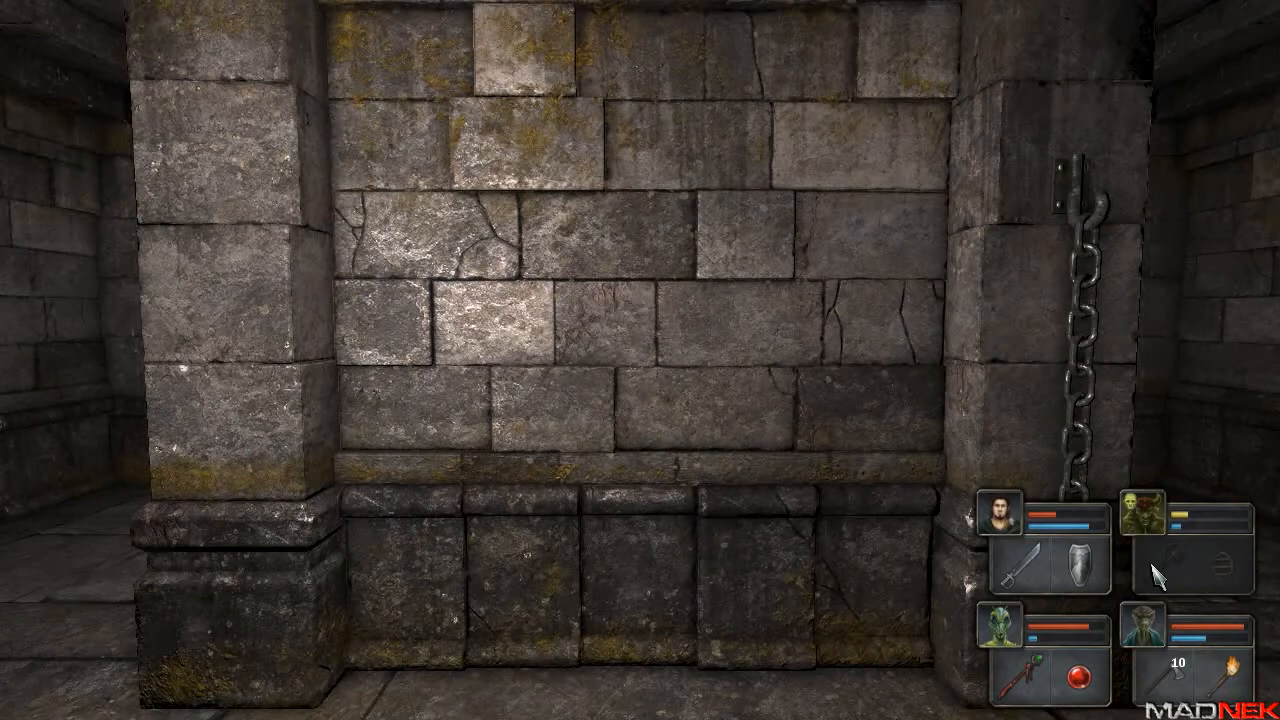
{"action": "left_click", "coordinate": [1000, 512]}
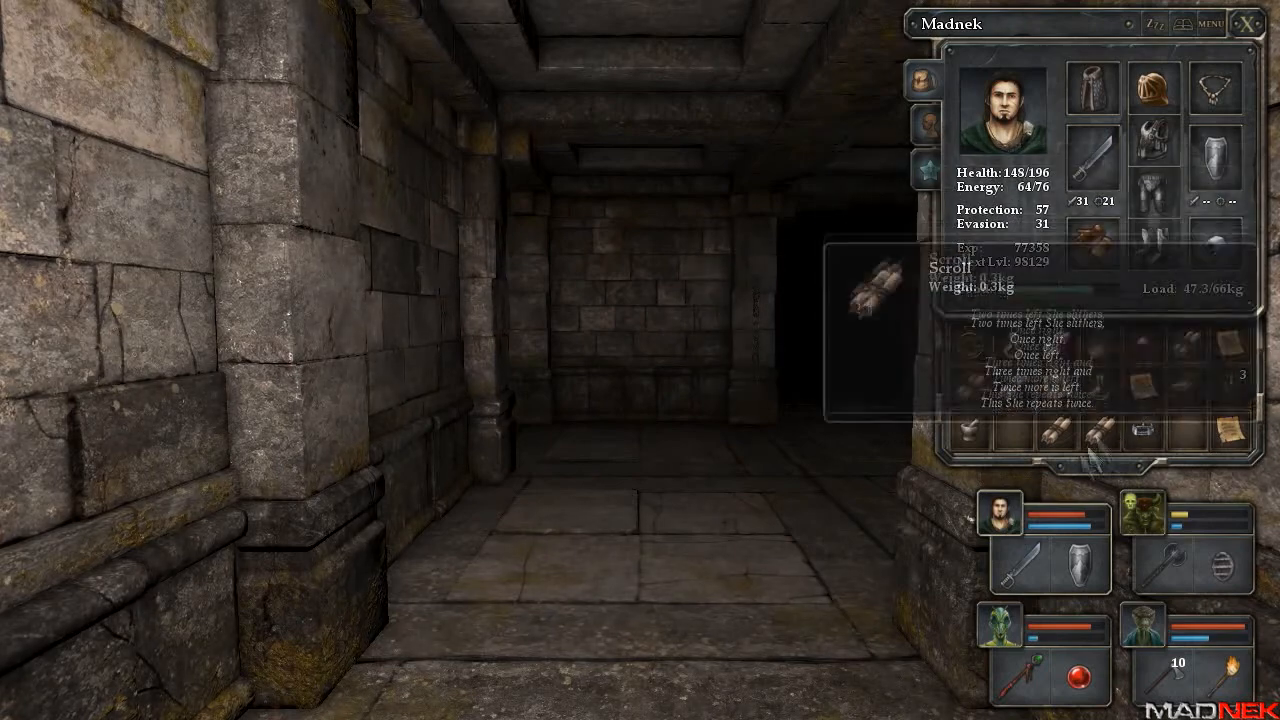
{"action": "mouse_move", "coordinate": [980, 426]}
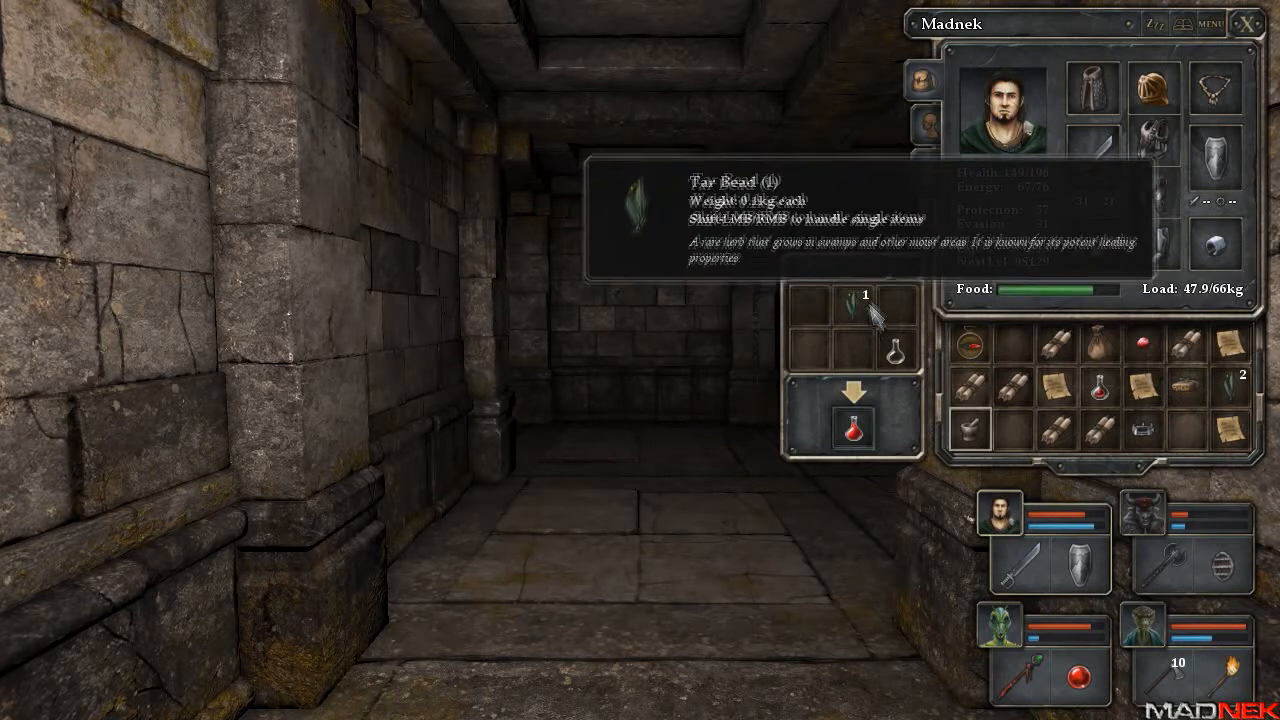
Collect the brewed potion from the mixing result slot and close Madnek's inventory.
{"action": "left_click", "coordinate": [1156, 522]}
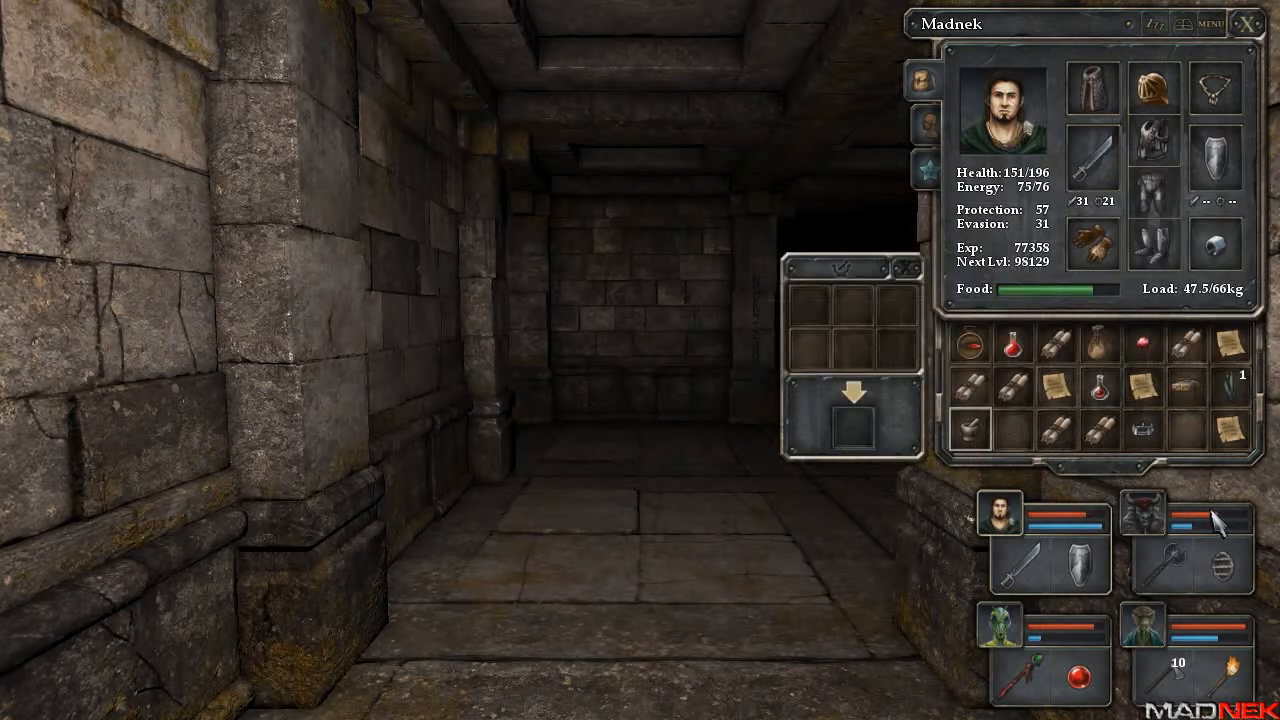
{"action": "left_click", "coordinate": [1244, 22]}
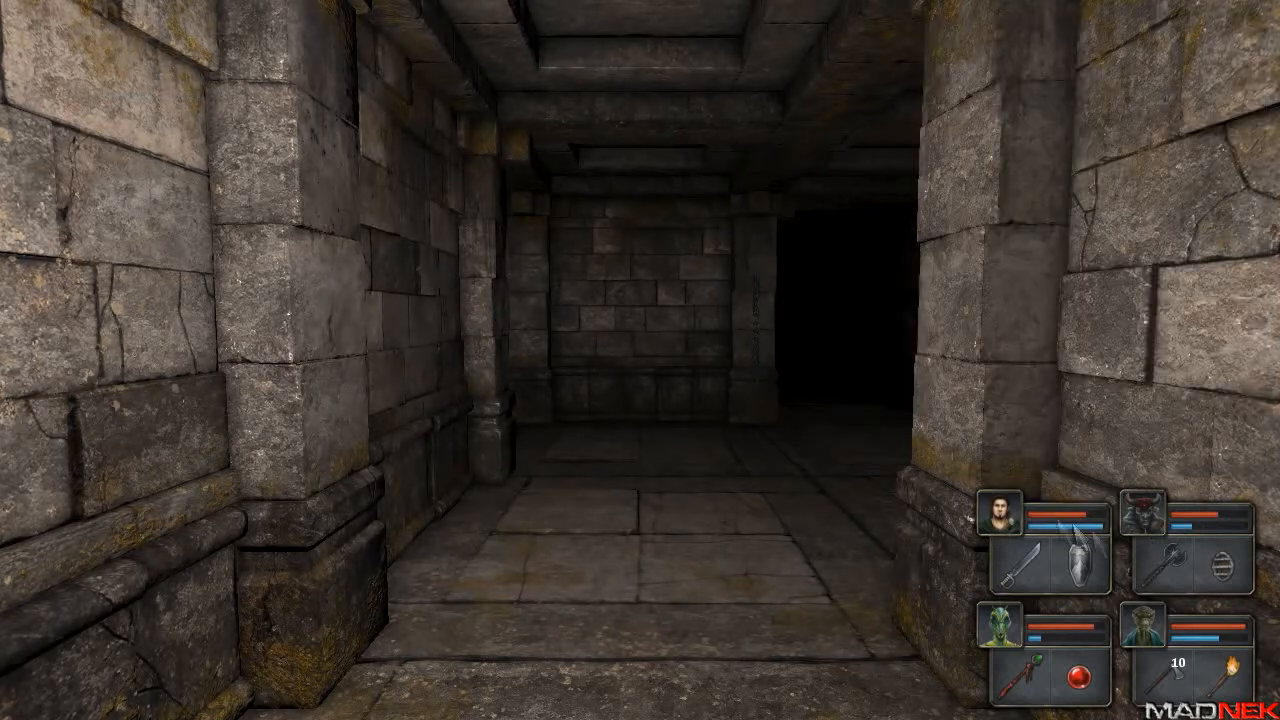
Restore the lizardman mage's health and energy with a potion from his pack.
{"action": "left_click", "coordinate": [998, 630]}
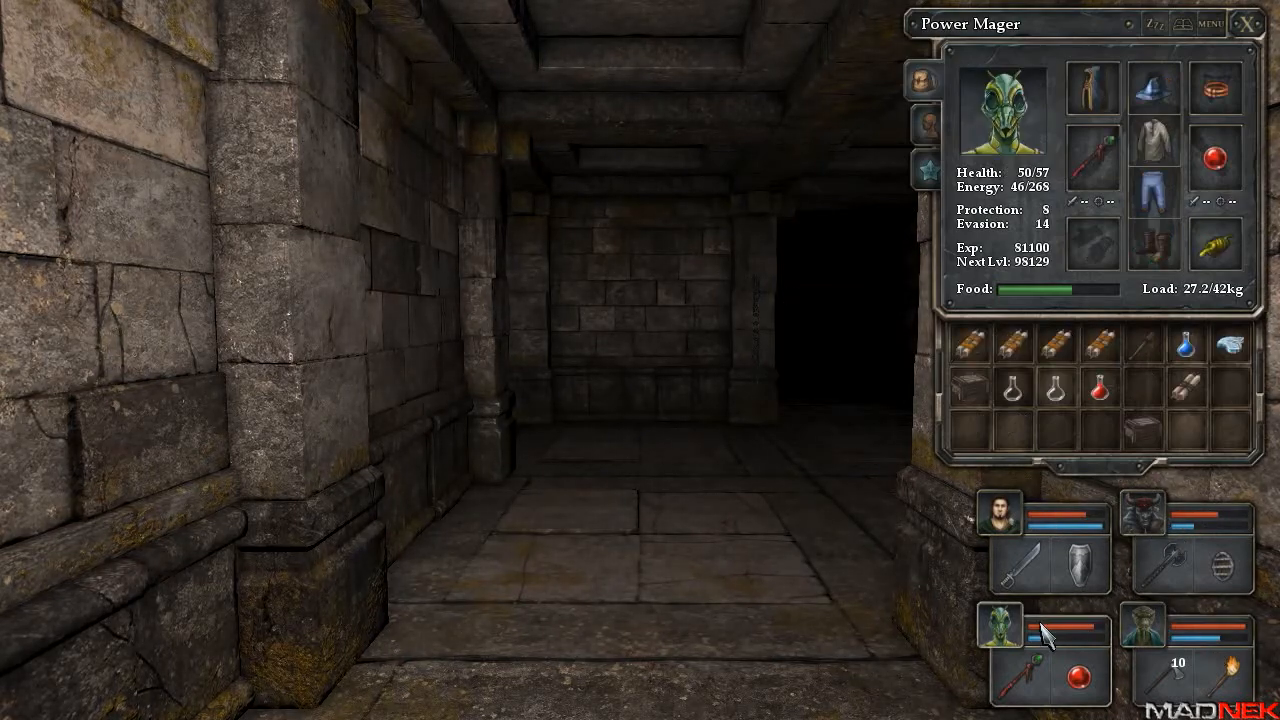
{"action": "left_click", "coordinate": [1246, 24]}
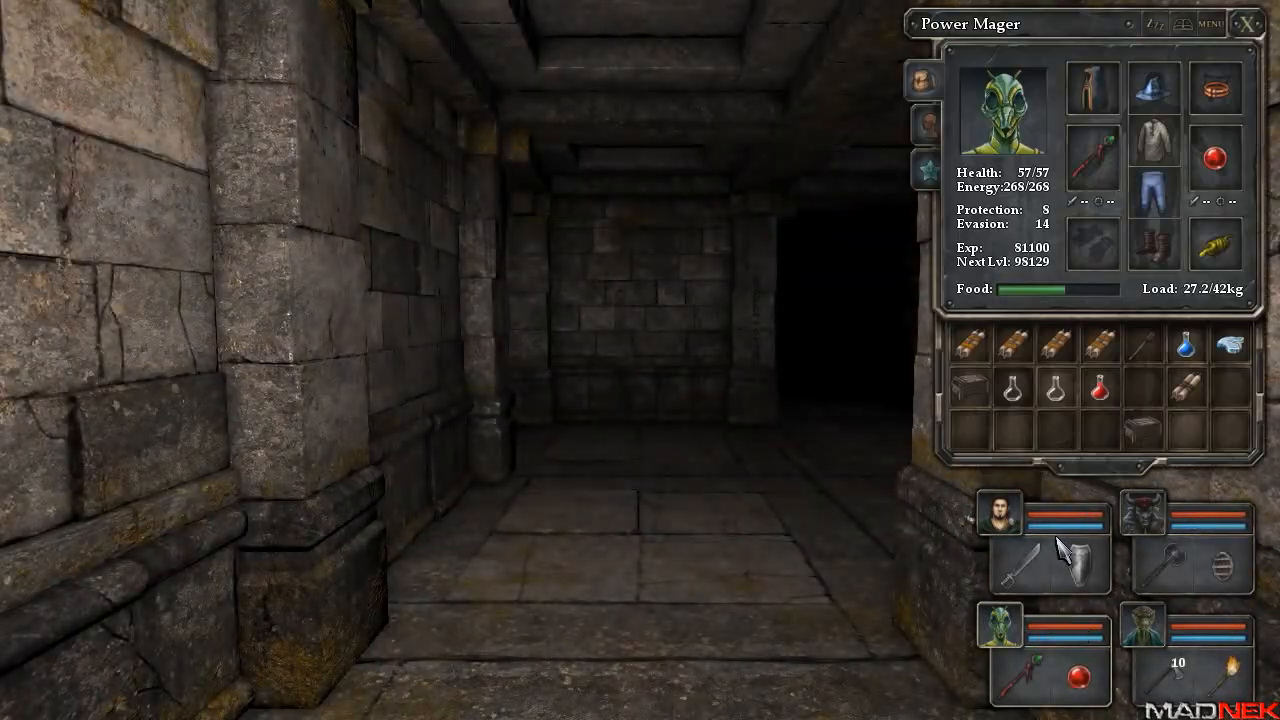
{"action": "left_click", "coordinate": [1152, 638]}
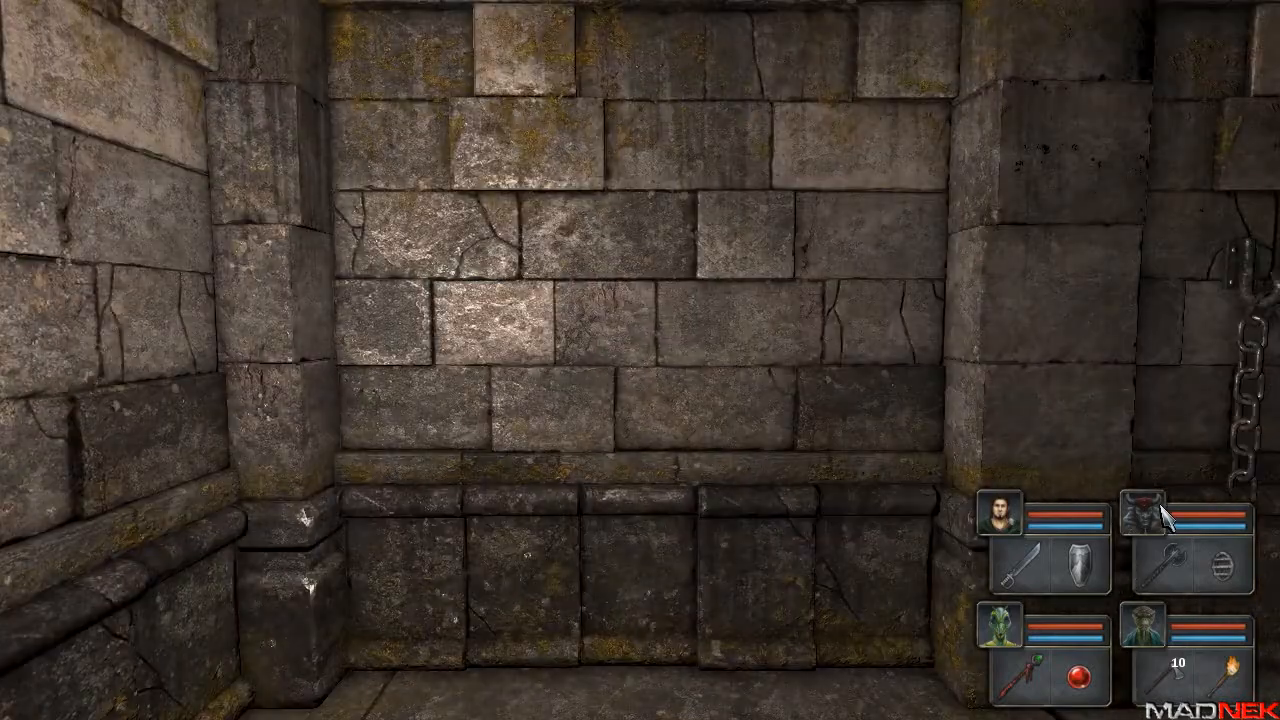
Advance down the dark corridor and face the torch-lit passage by the cracked wall.
{"action": "left_click", "coordinate": [1142, 522]}
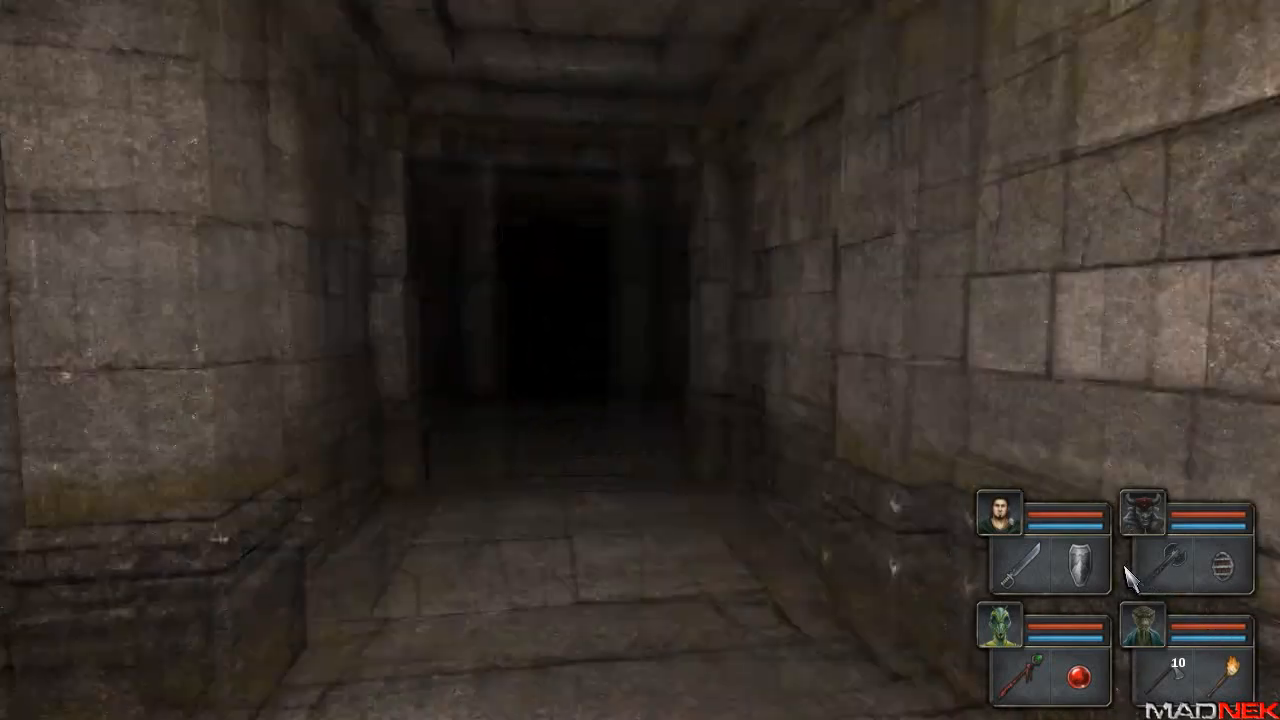
{"action": "key", "text": "w"}
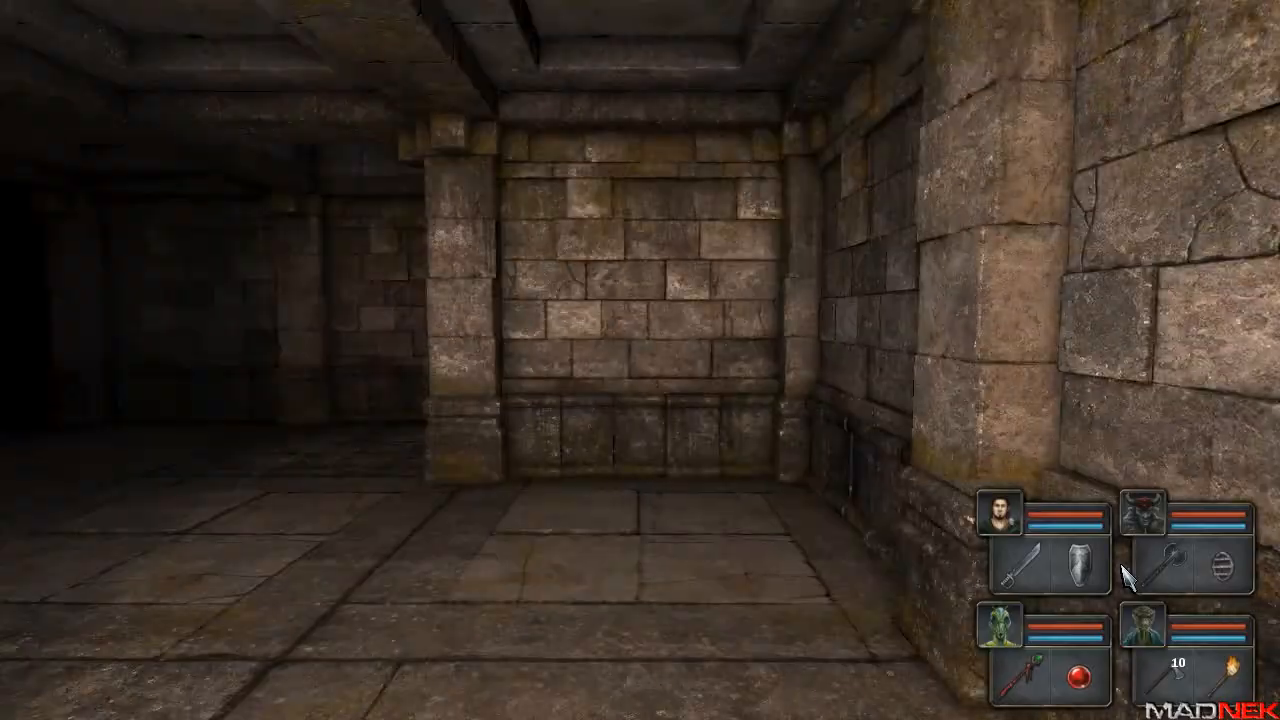
{"action": "key", "text": "W"}
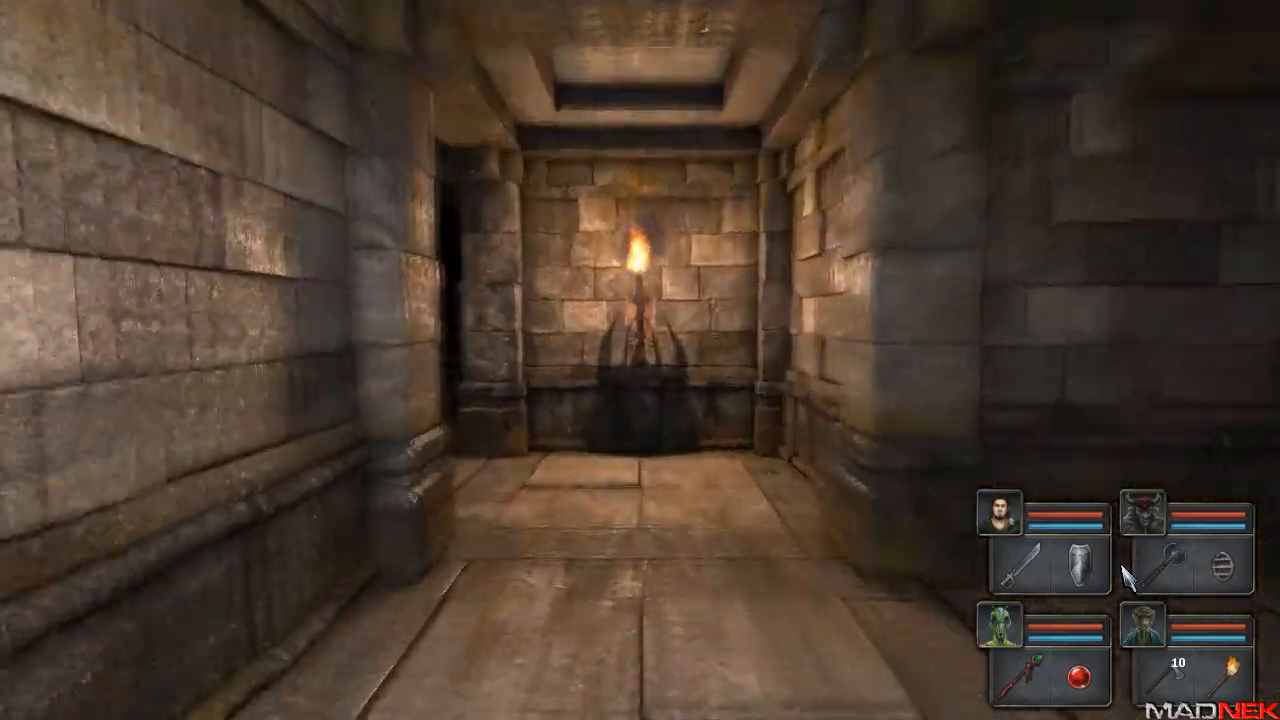
{"action": "key", "text": "W"}
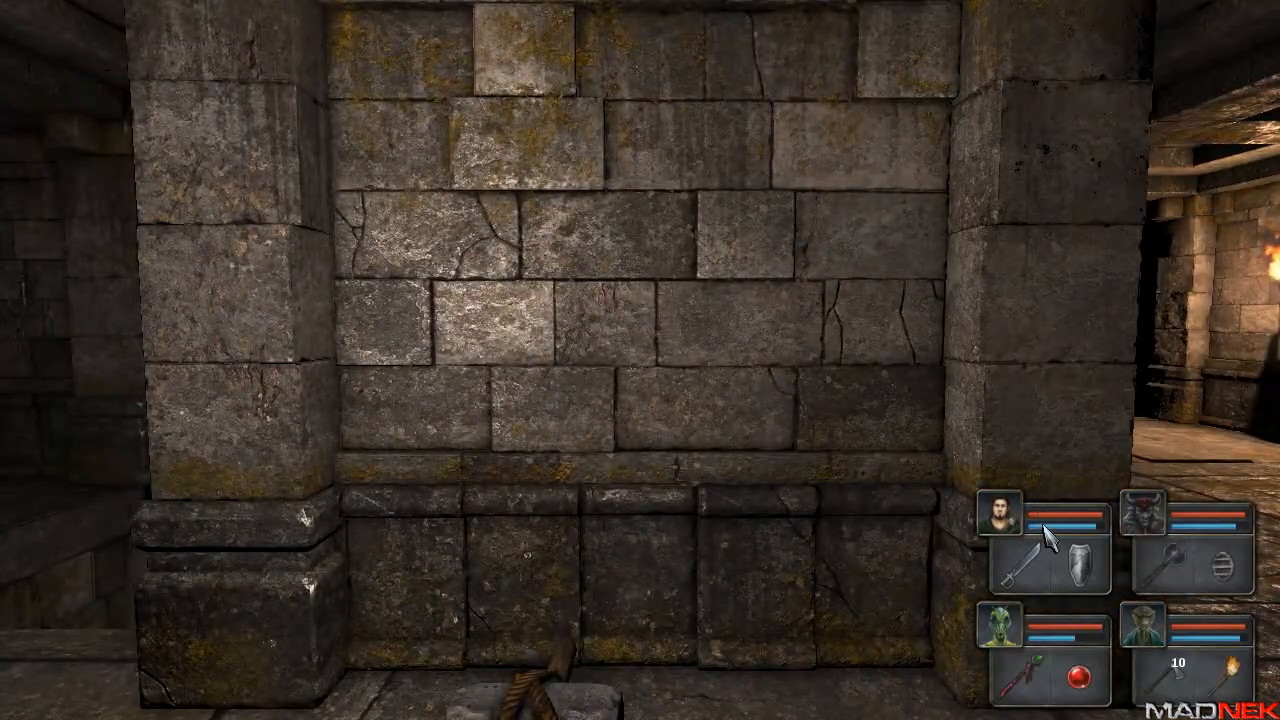
Shuffle items between the warrior's backpack container and another champion's pack.
{"action": "left_click", "coordinate": [998, 512]}
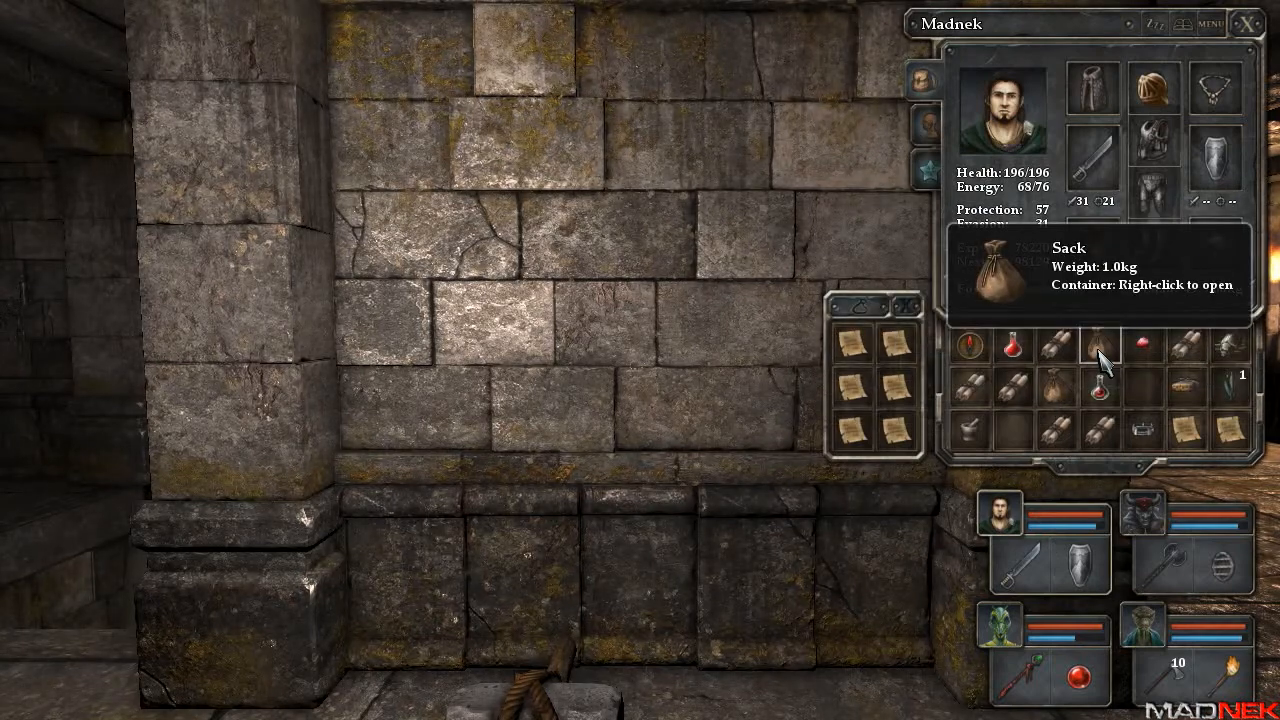
{"action": "right_click", "coordinate": [1104, 344]}
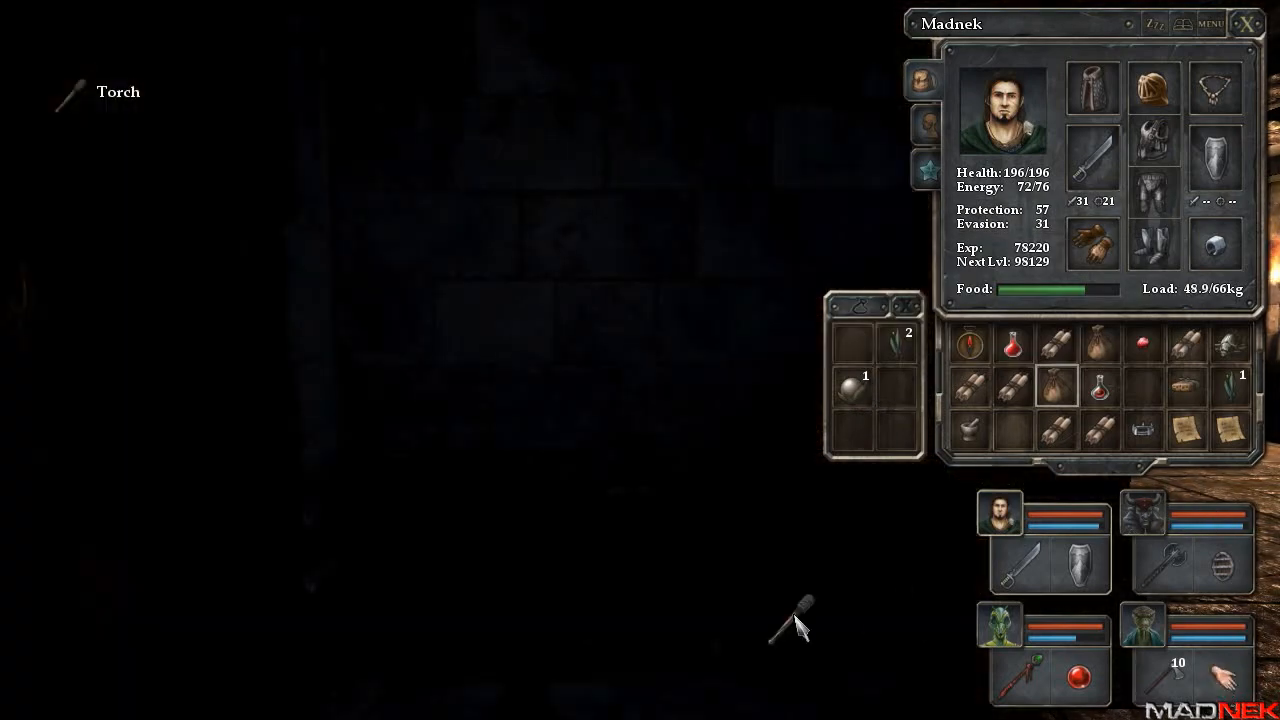
{"action": "left_click", "coordinate": [996, 636]}
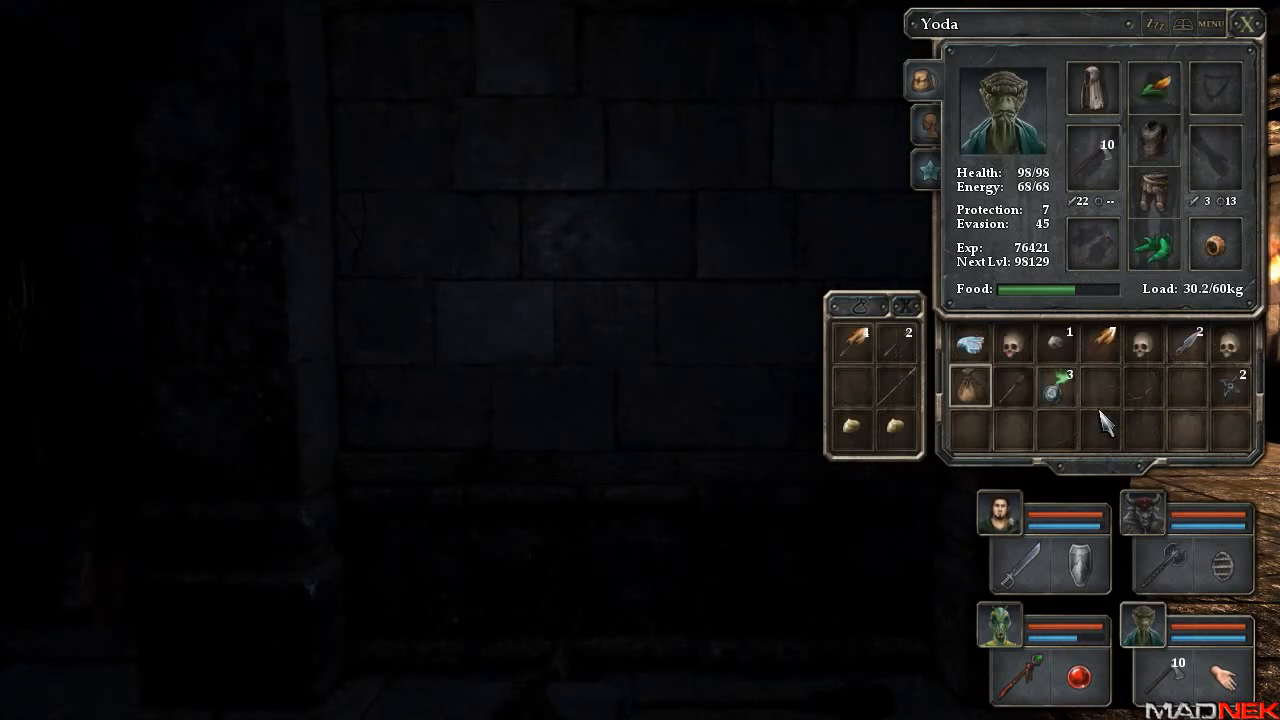
{"action": "left_click", "coordinate": [1004, 644]}
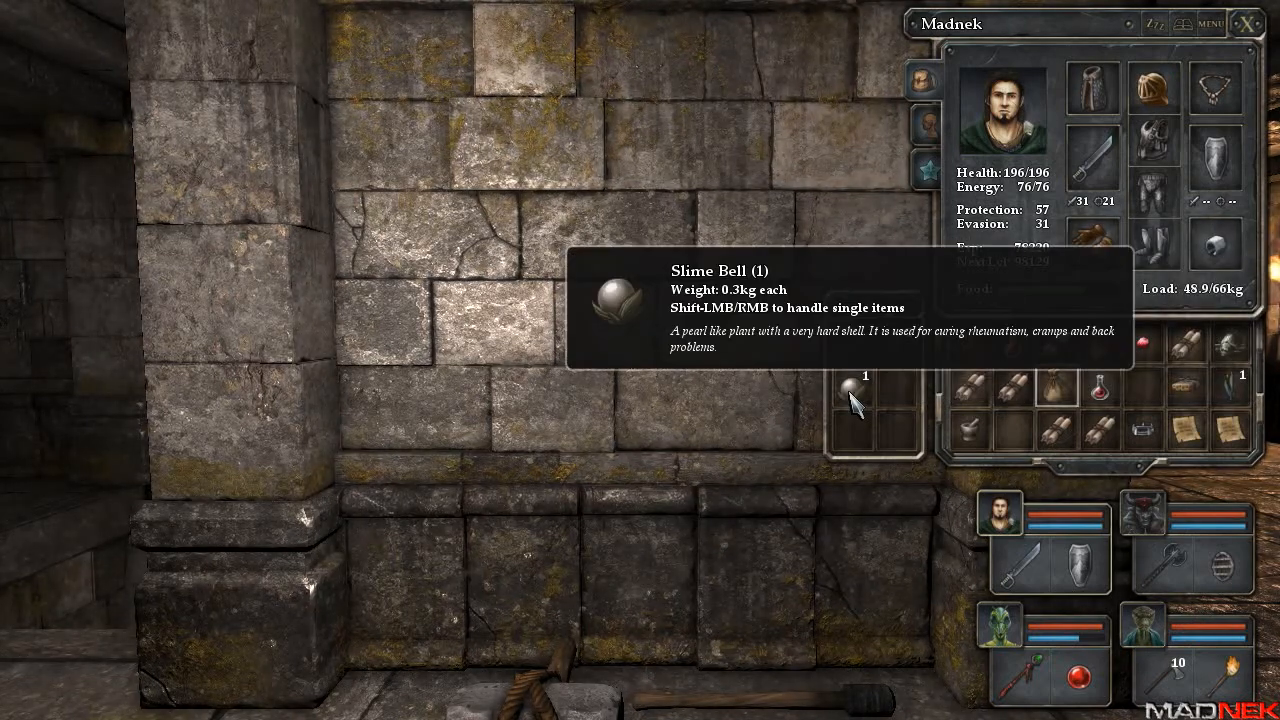
{"action": "mouse_move", "coordinate": [1056, 446]}
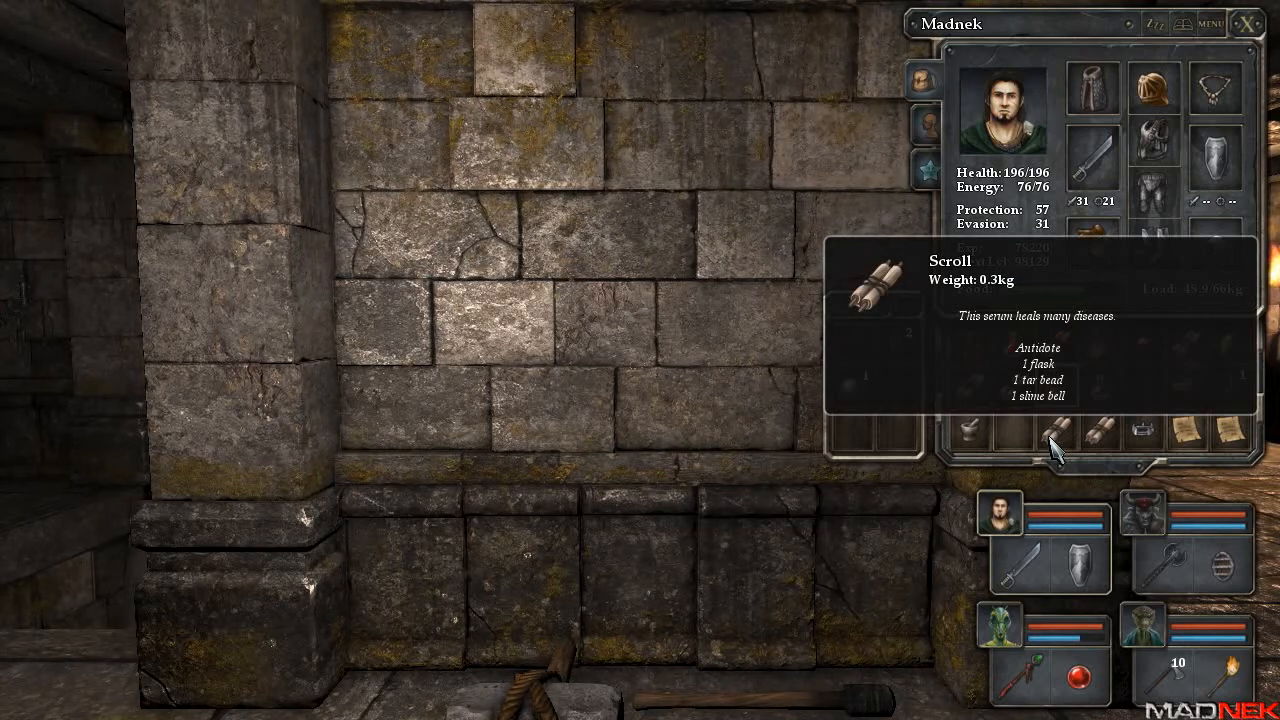
{"action": "mouse_move", "coordinate": [900, 344]}
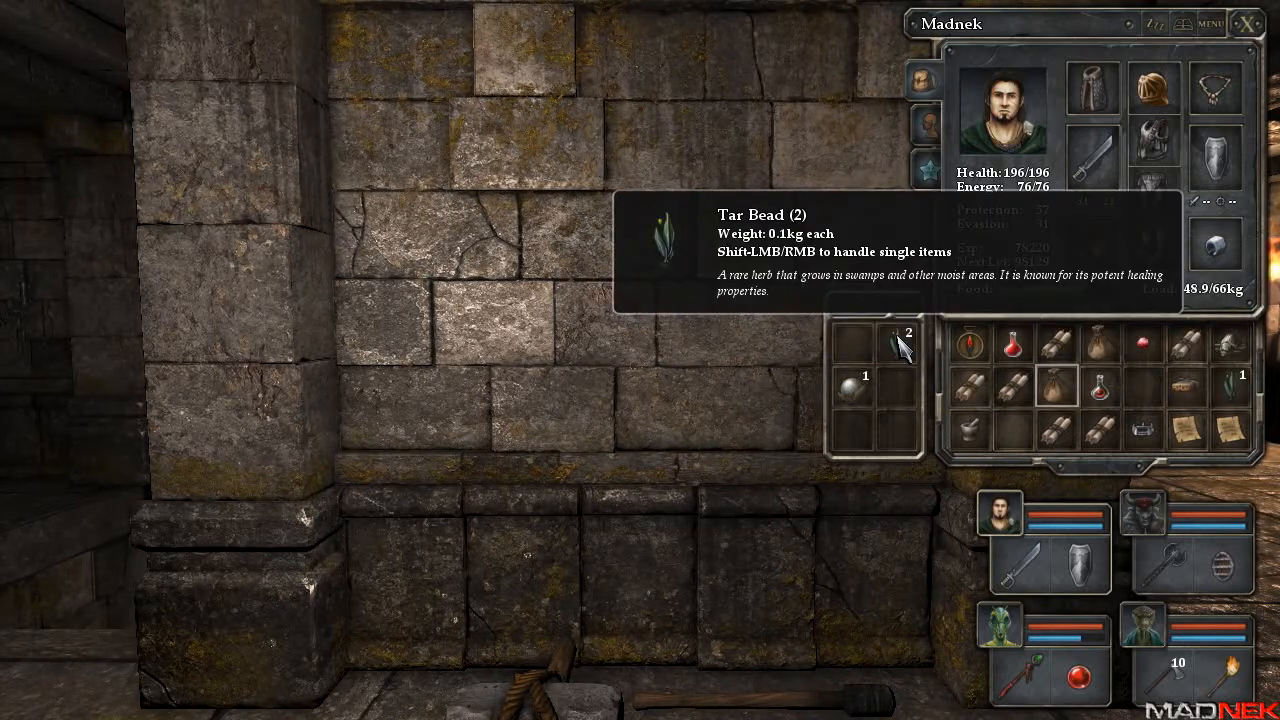
{"action": "mouse_move", "coordinate": [1072, 442]}
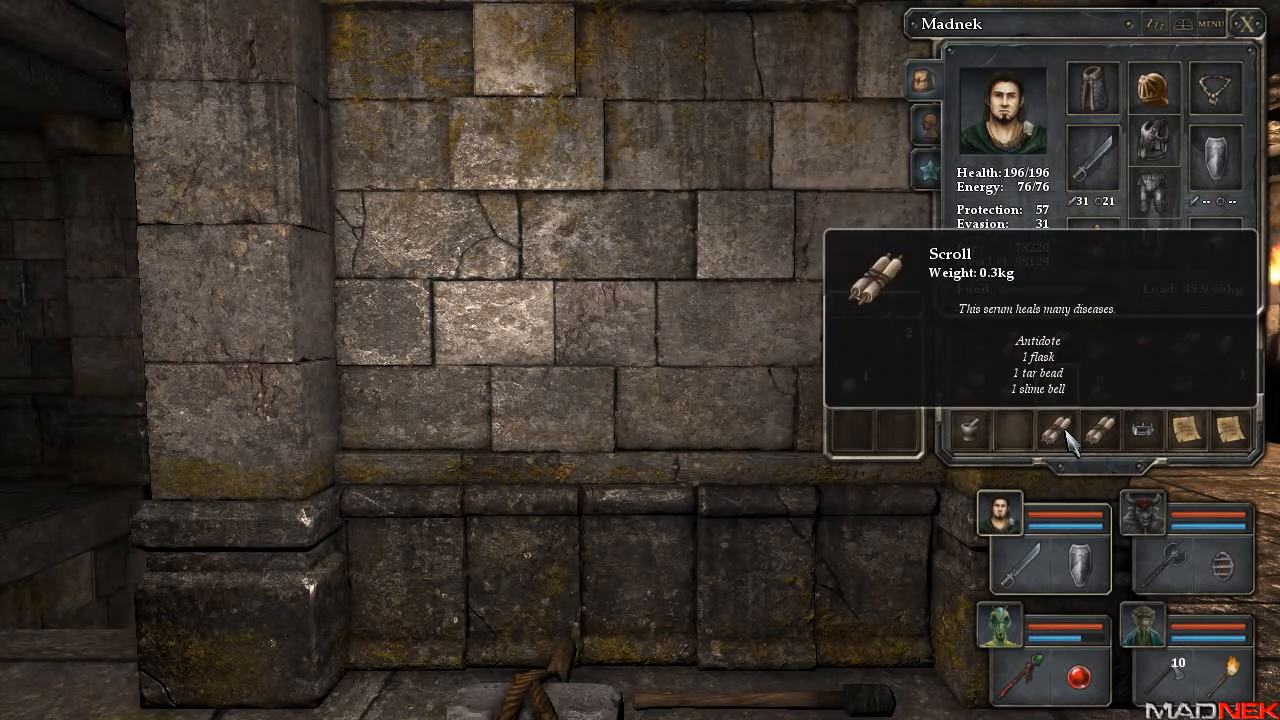
Combine a flask, tar bead and slime bell toward an antidote in Madnek's mixing kit.
{"action": "left_click", "coordinate": [1146, 524]}
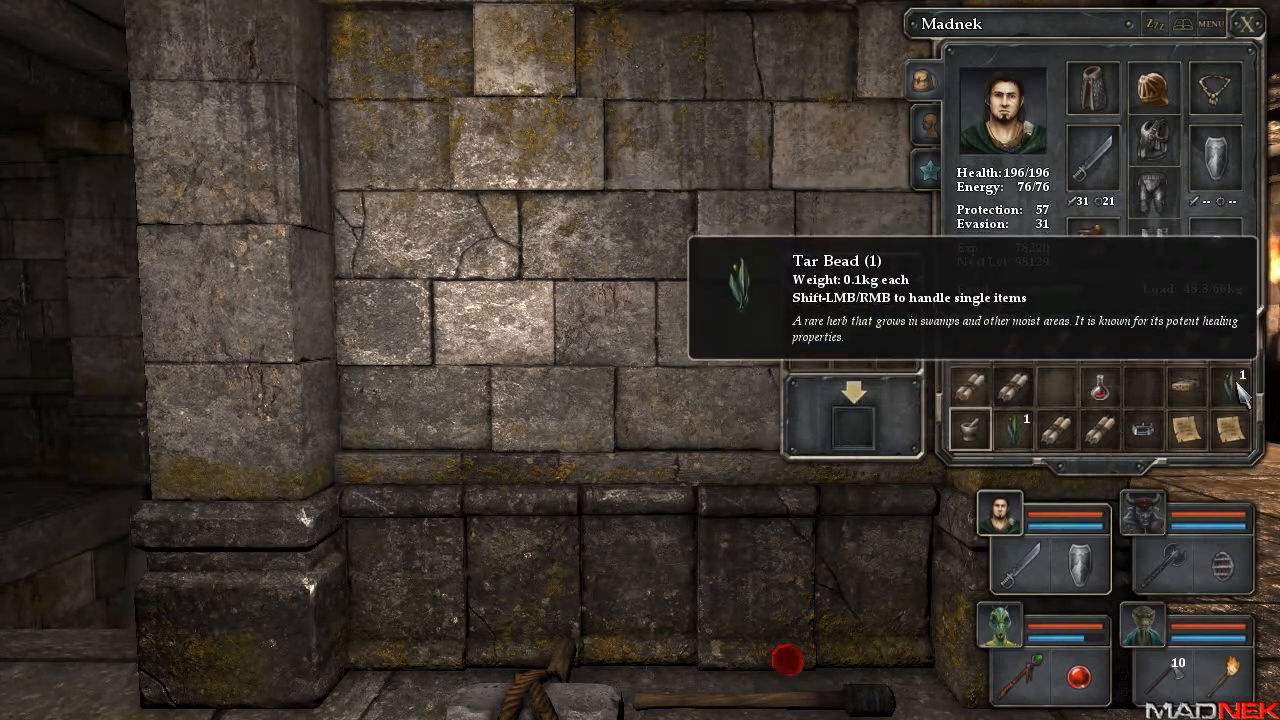
{"action": "left_click", "coordinate": [1142, 520]}
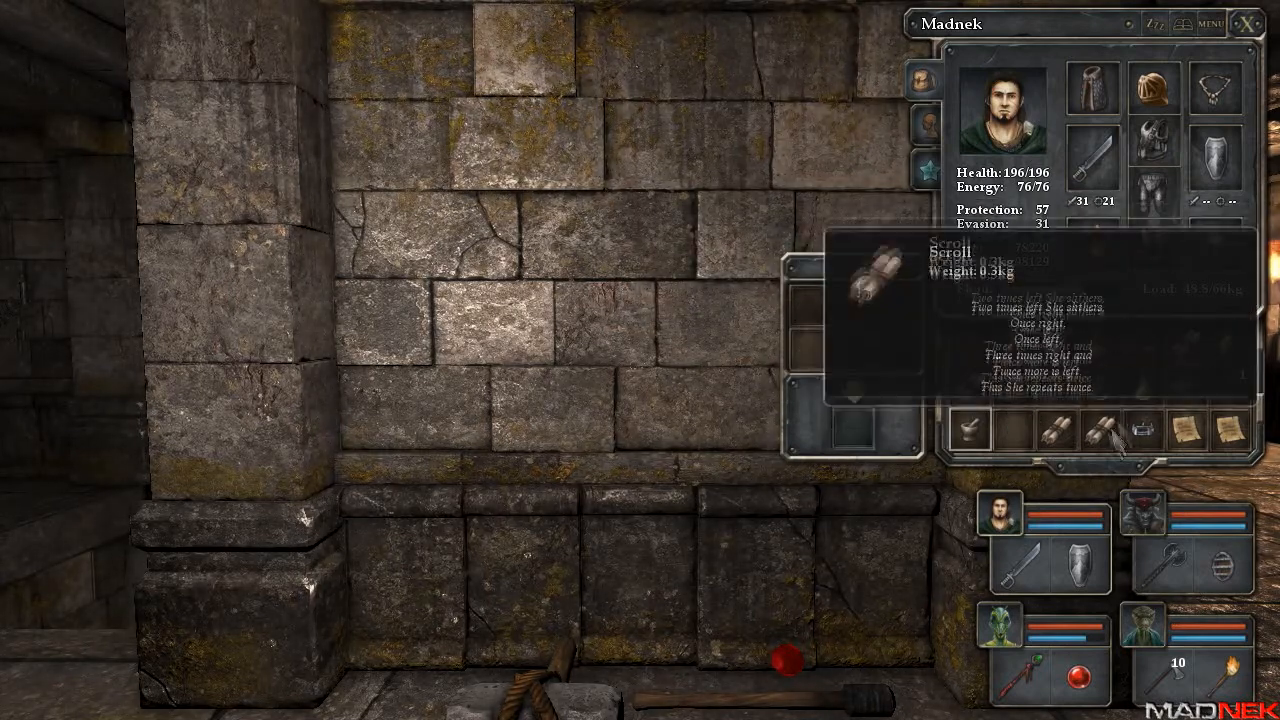
{"action": "mouse_move", "coordinate": [1064, 400]}
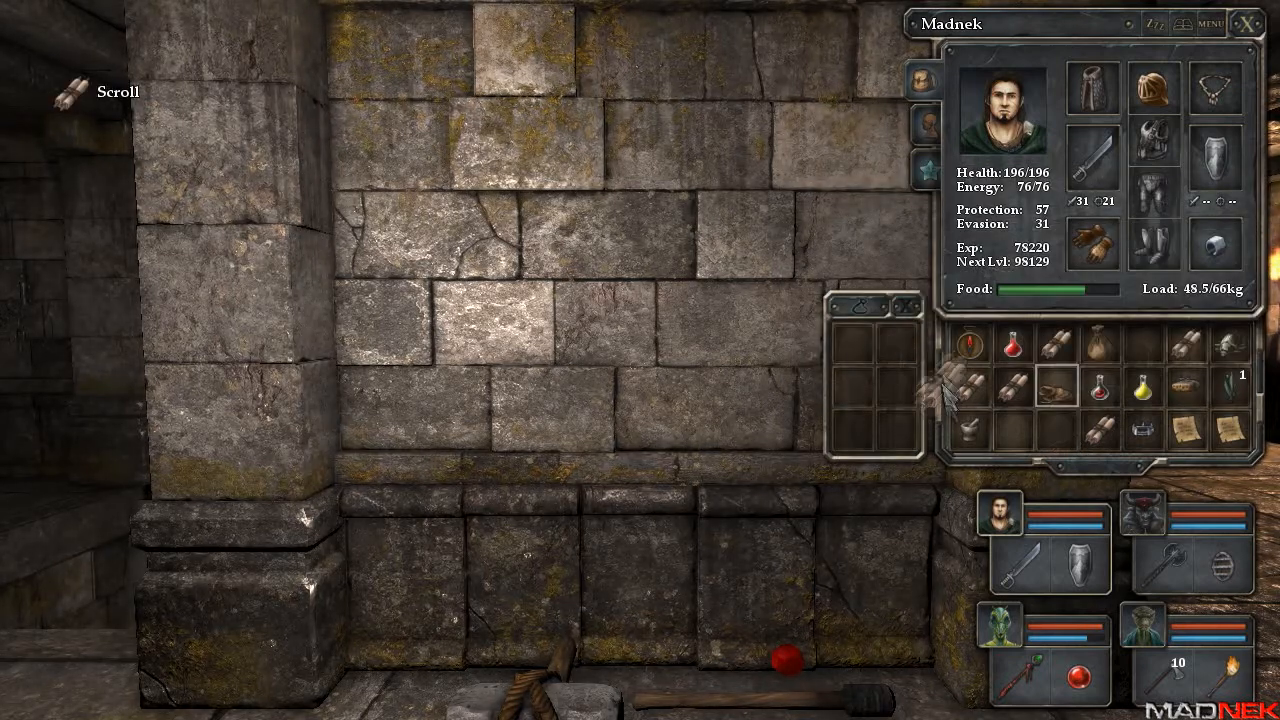
{"action": "mouse_move", "coordinate": [900, 356]}
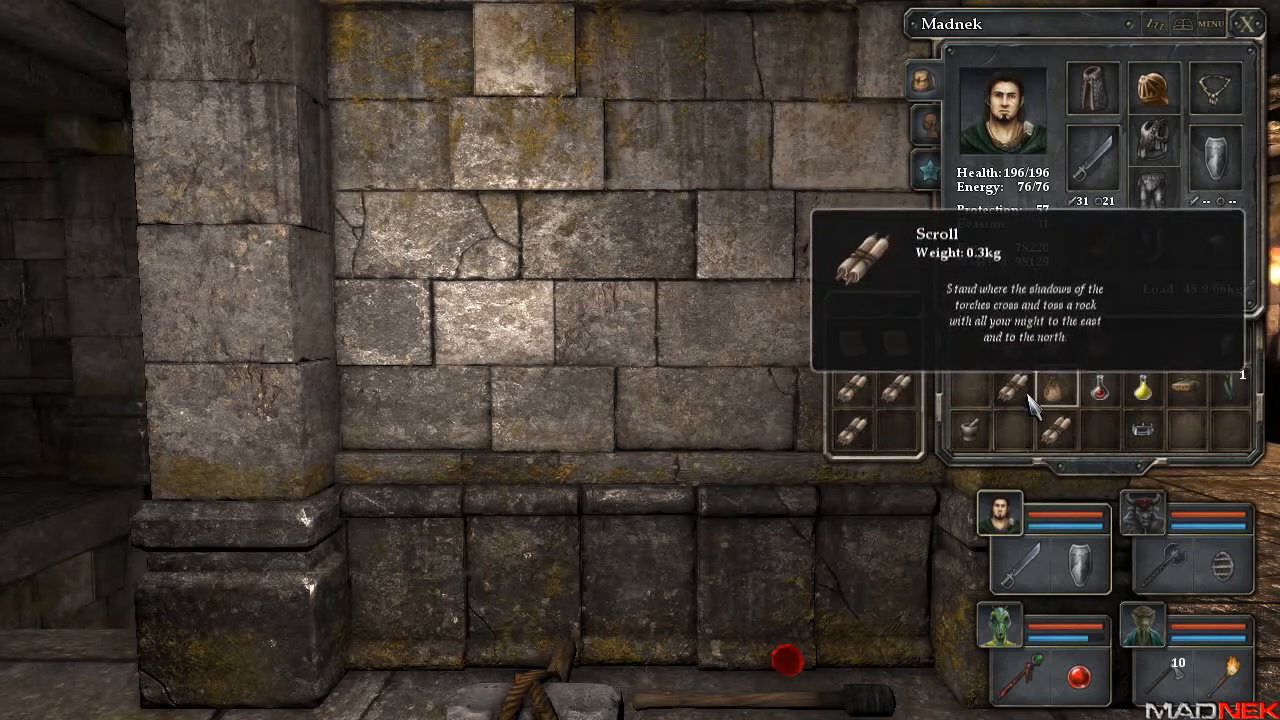
{"action": "mouse_move", "coordinate": [1224, 388]}
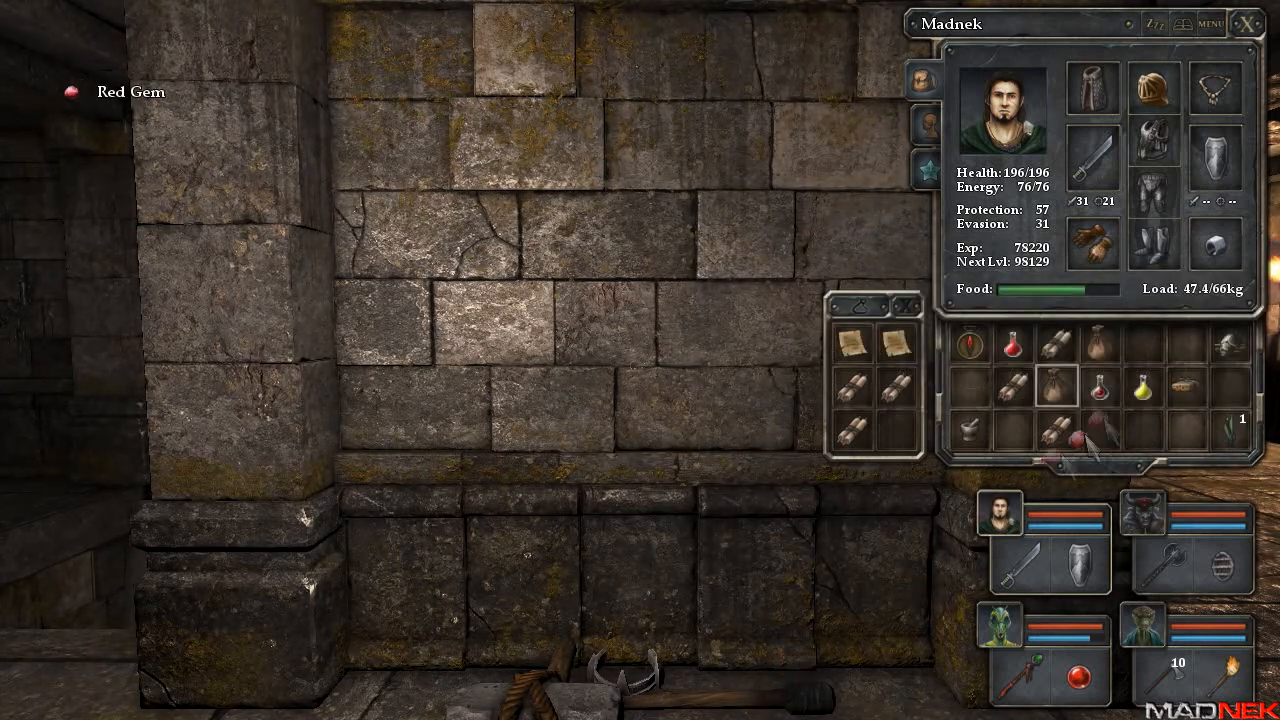
{"action": "mouse_move", "coordinate": [956, 352]}
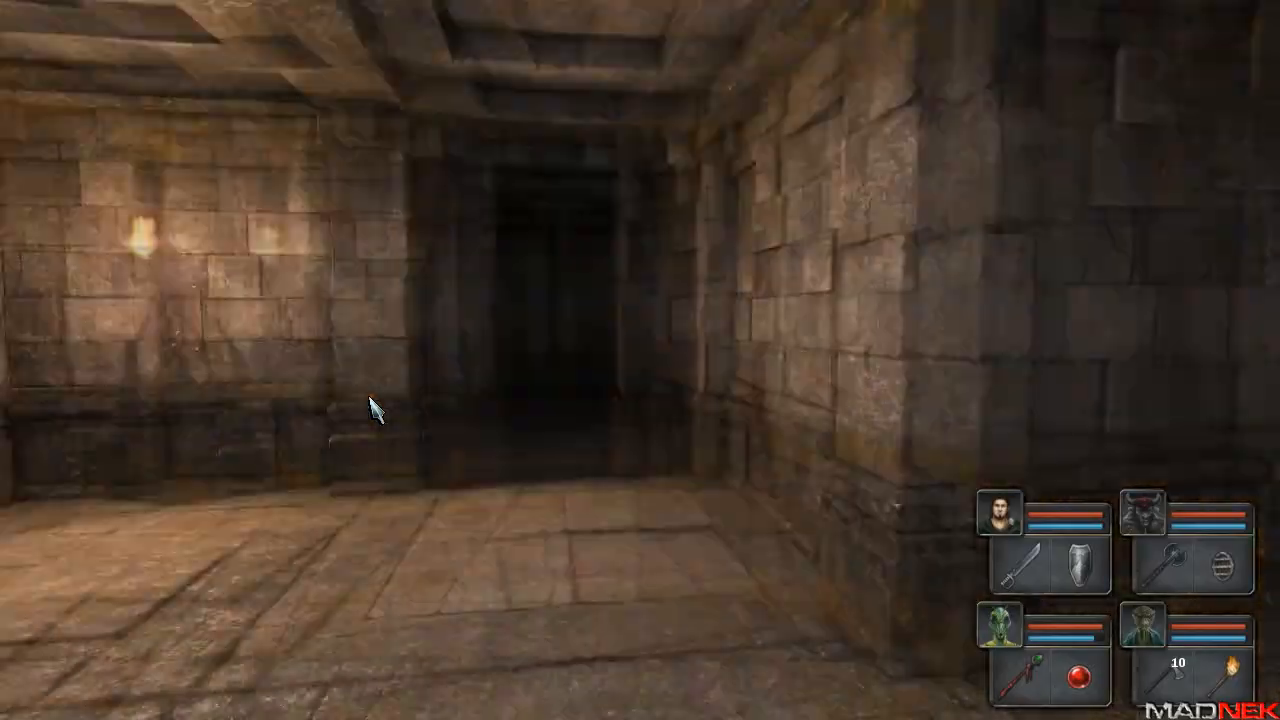
Walk the dark corridors until the open pit between stone pillars lies ahead.
{"action": "key", "text": "m"}
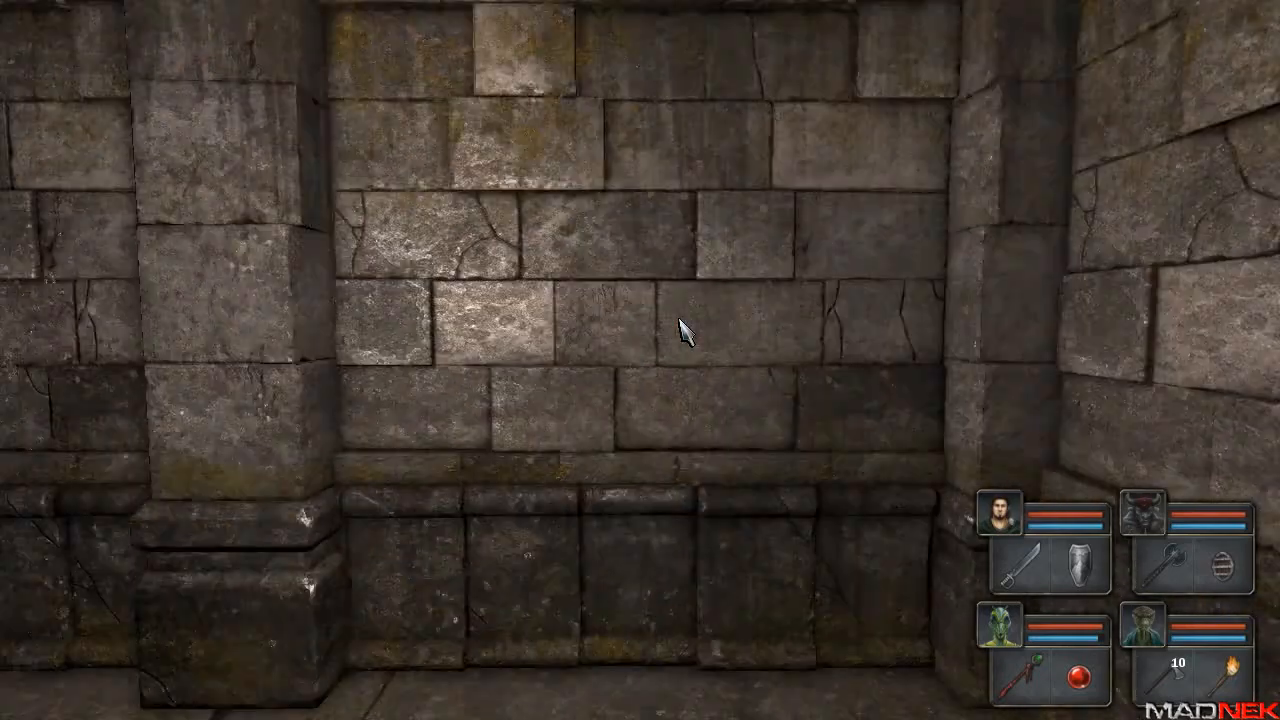
{"action": "key", "text": "w"}
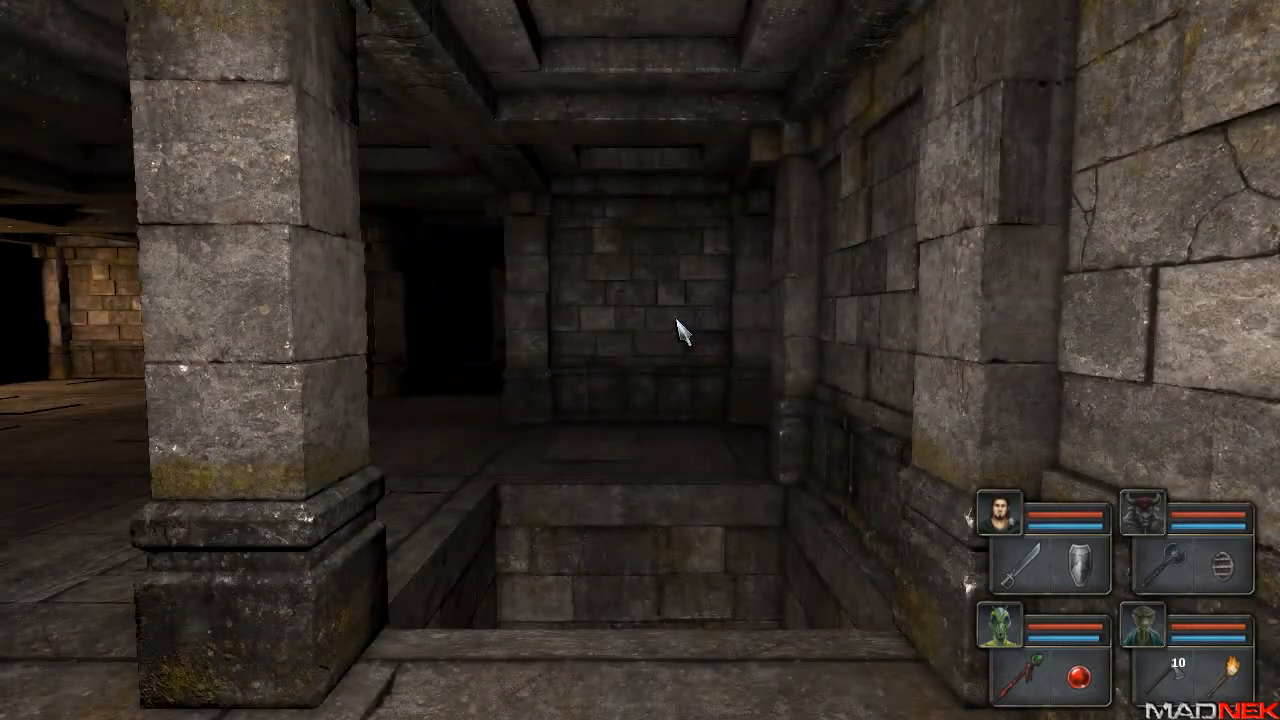